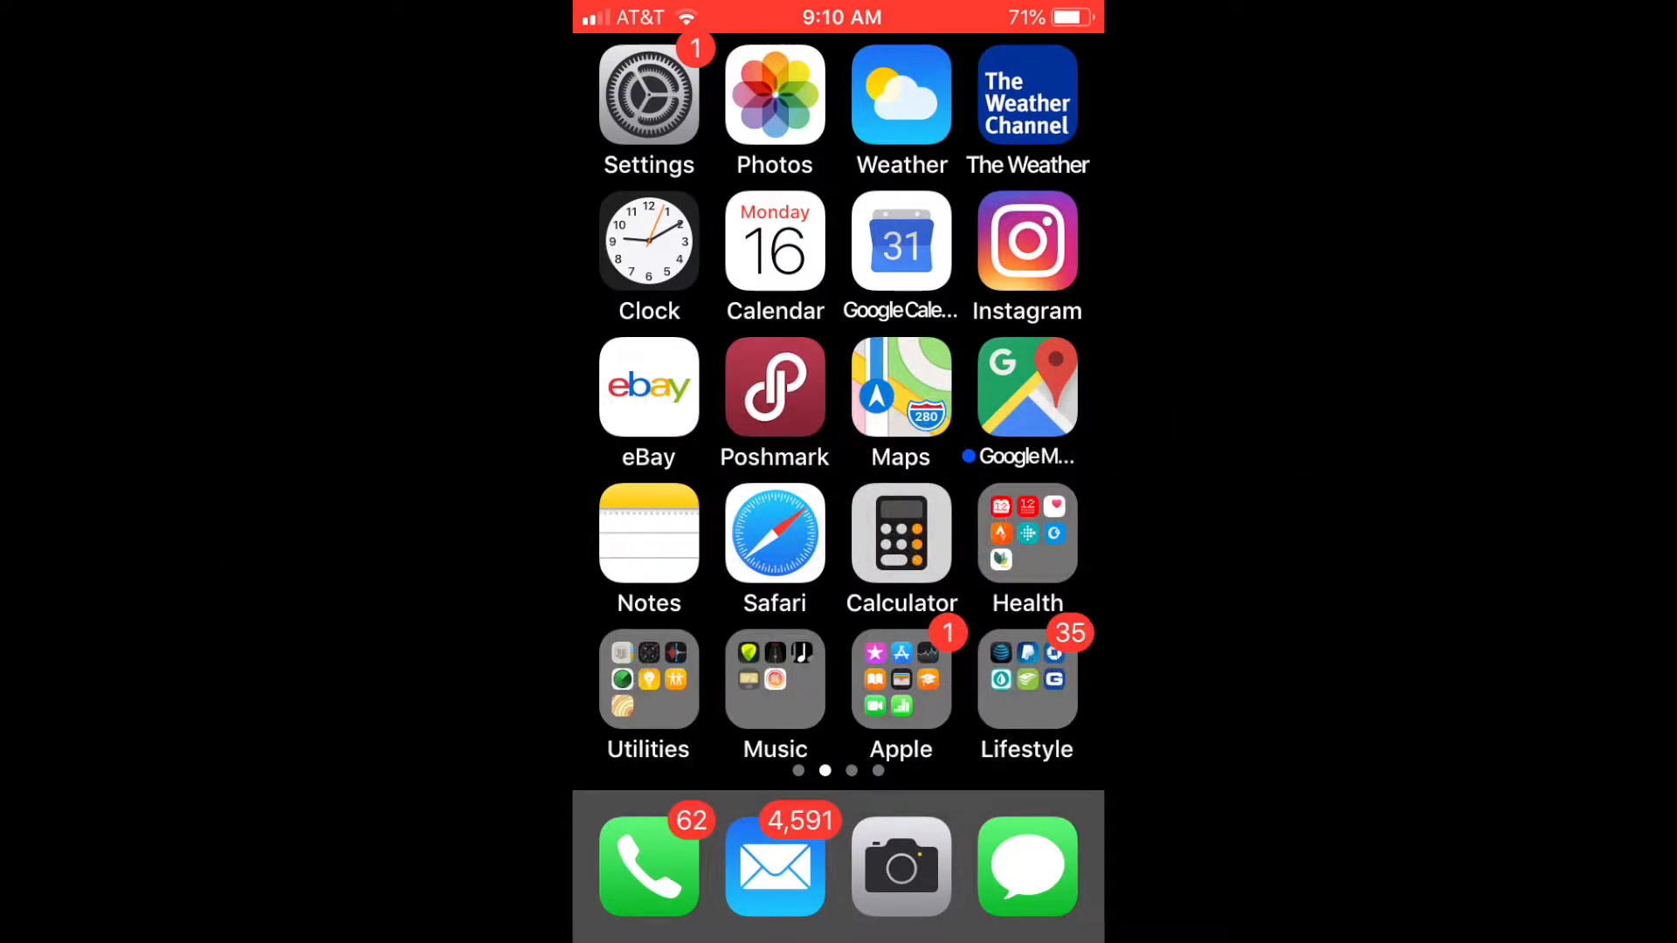
Step: Create a new song document from GarageBand's song browser with an Audio Recorder voice track
scroll(left, 3)
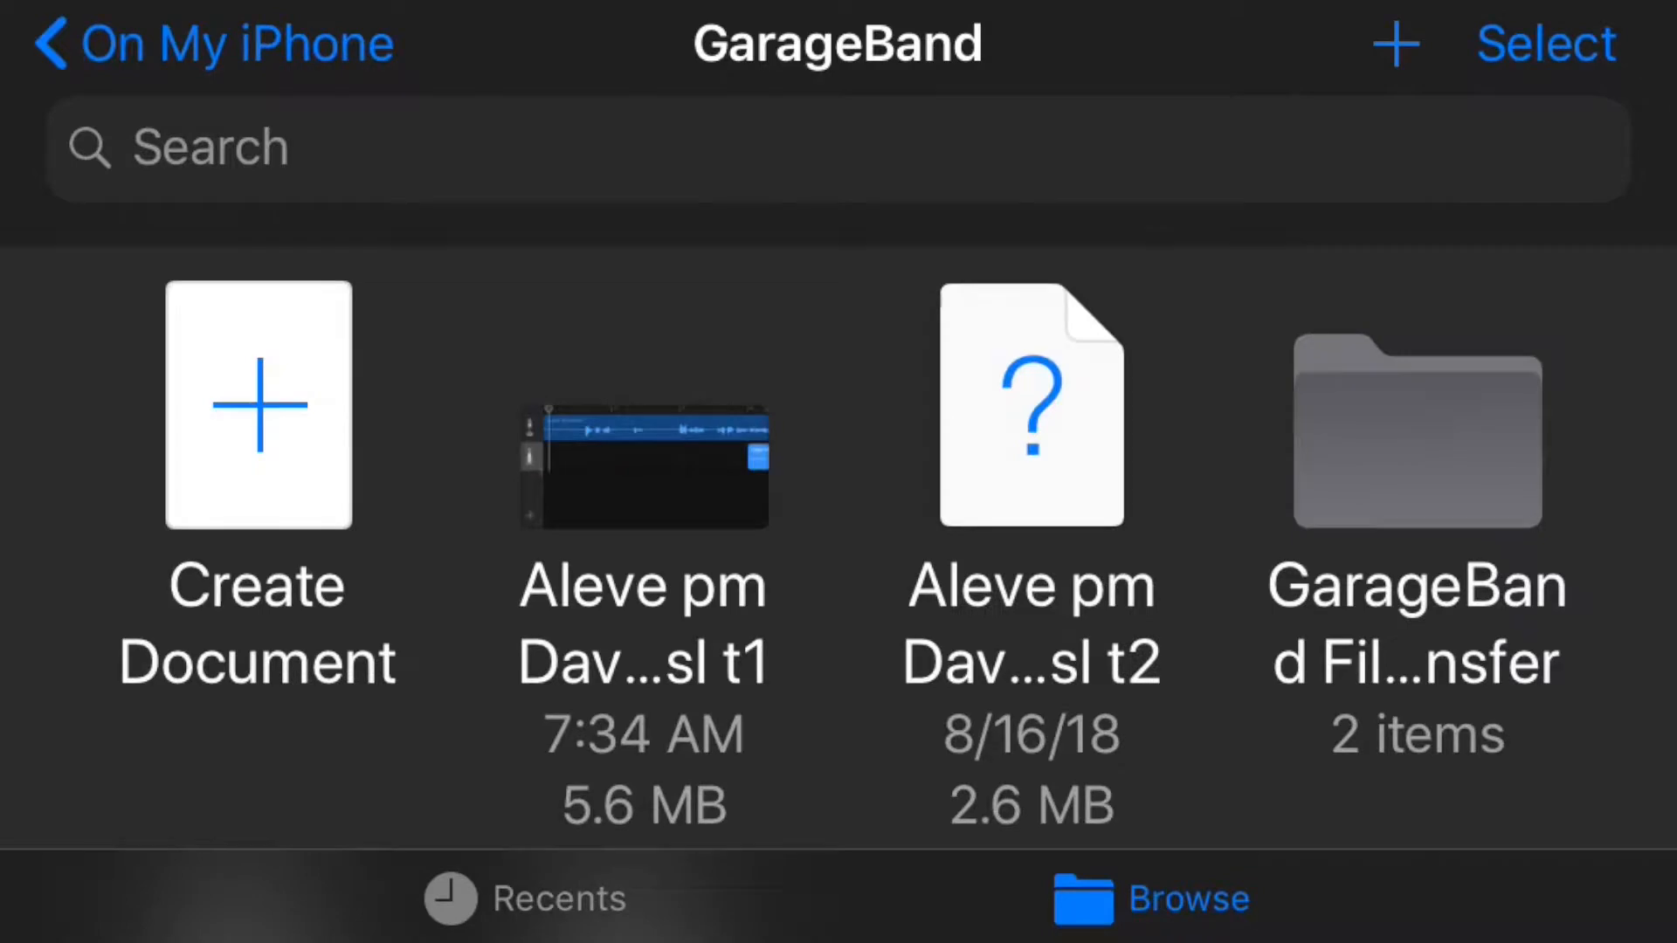
click(257, 409)
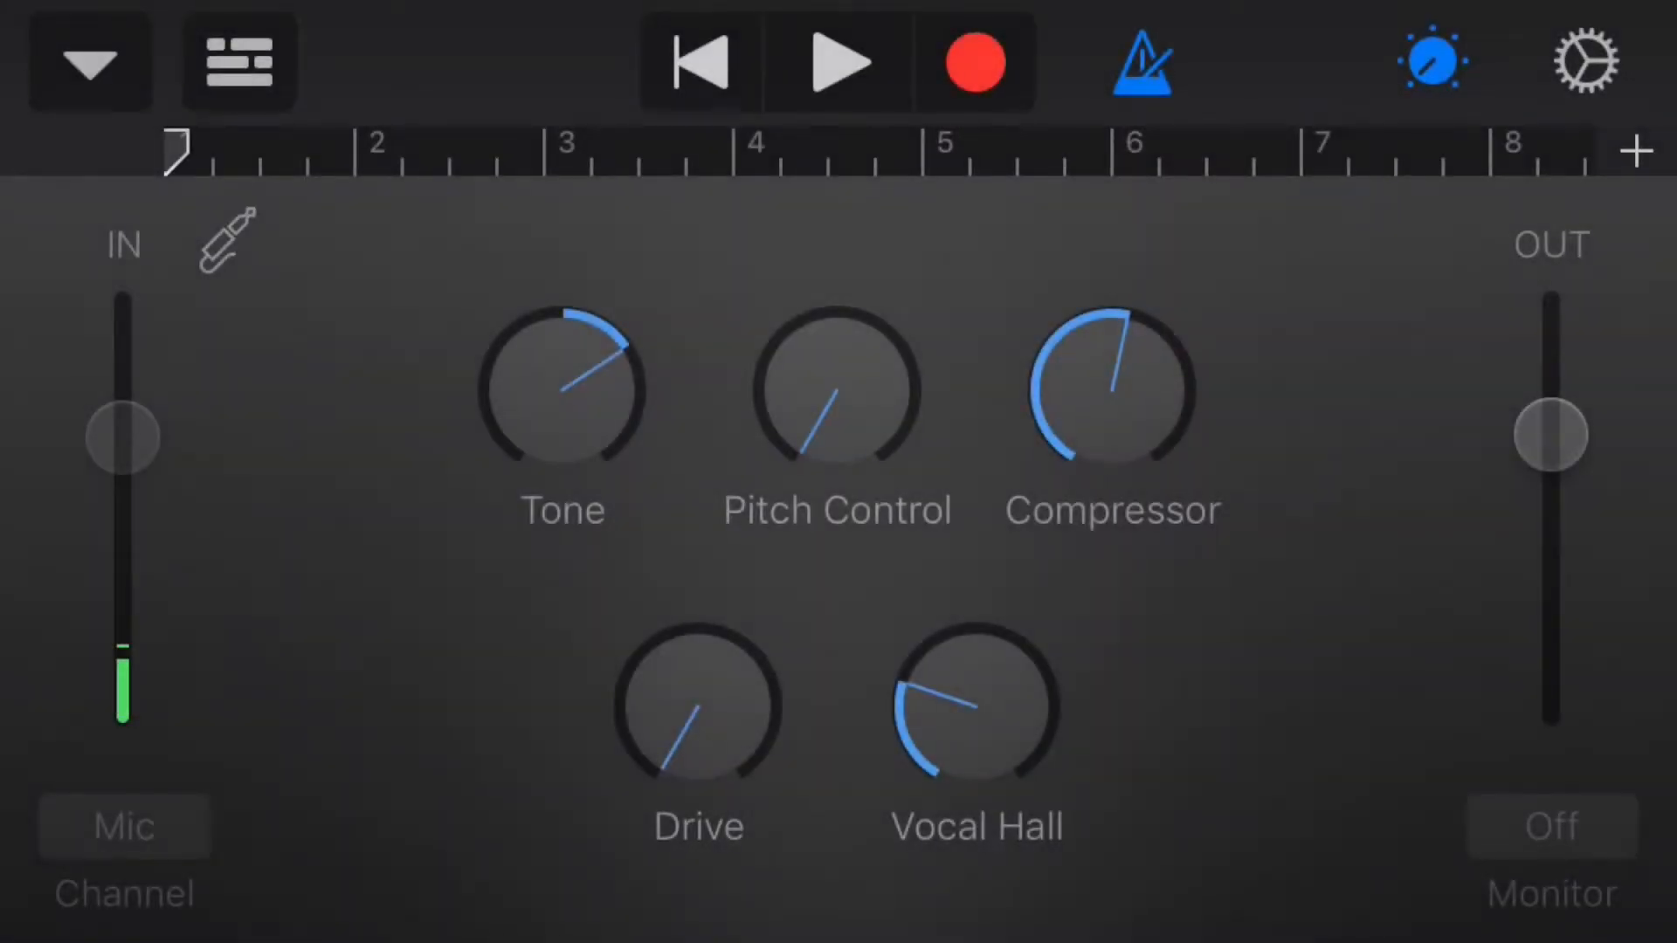
Step: Drag the Vocal Hall reverb knob down to its minimum
drag(973, 706, 952, 771)
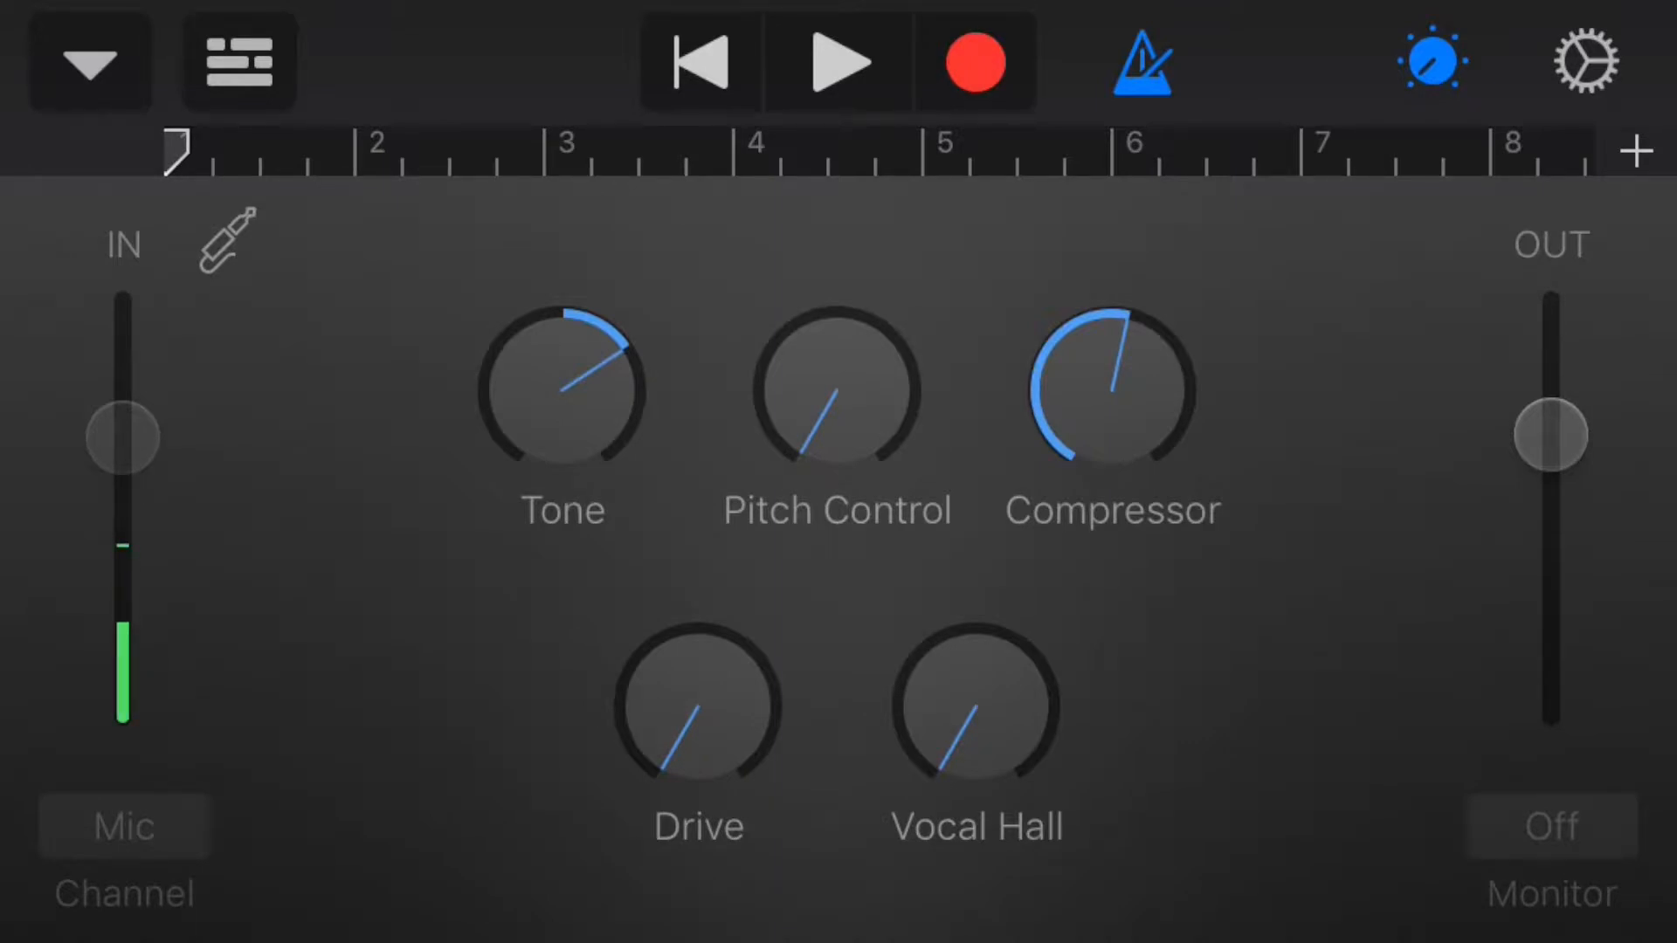
Step: Record a spoken audition take of about six bars, then stop recording
click(1141, 61)
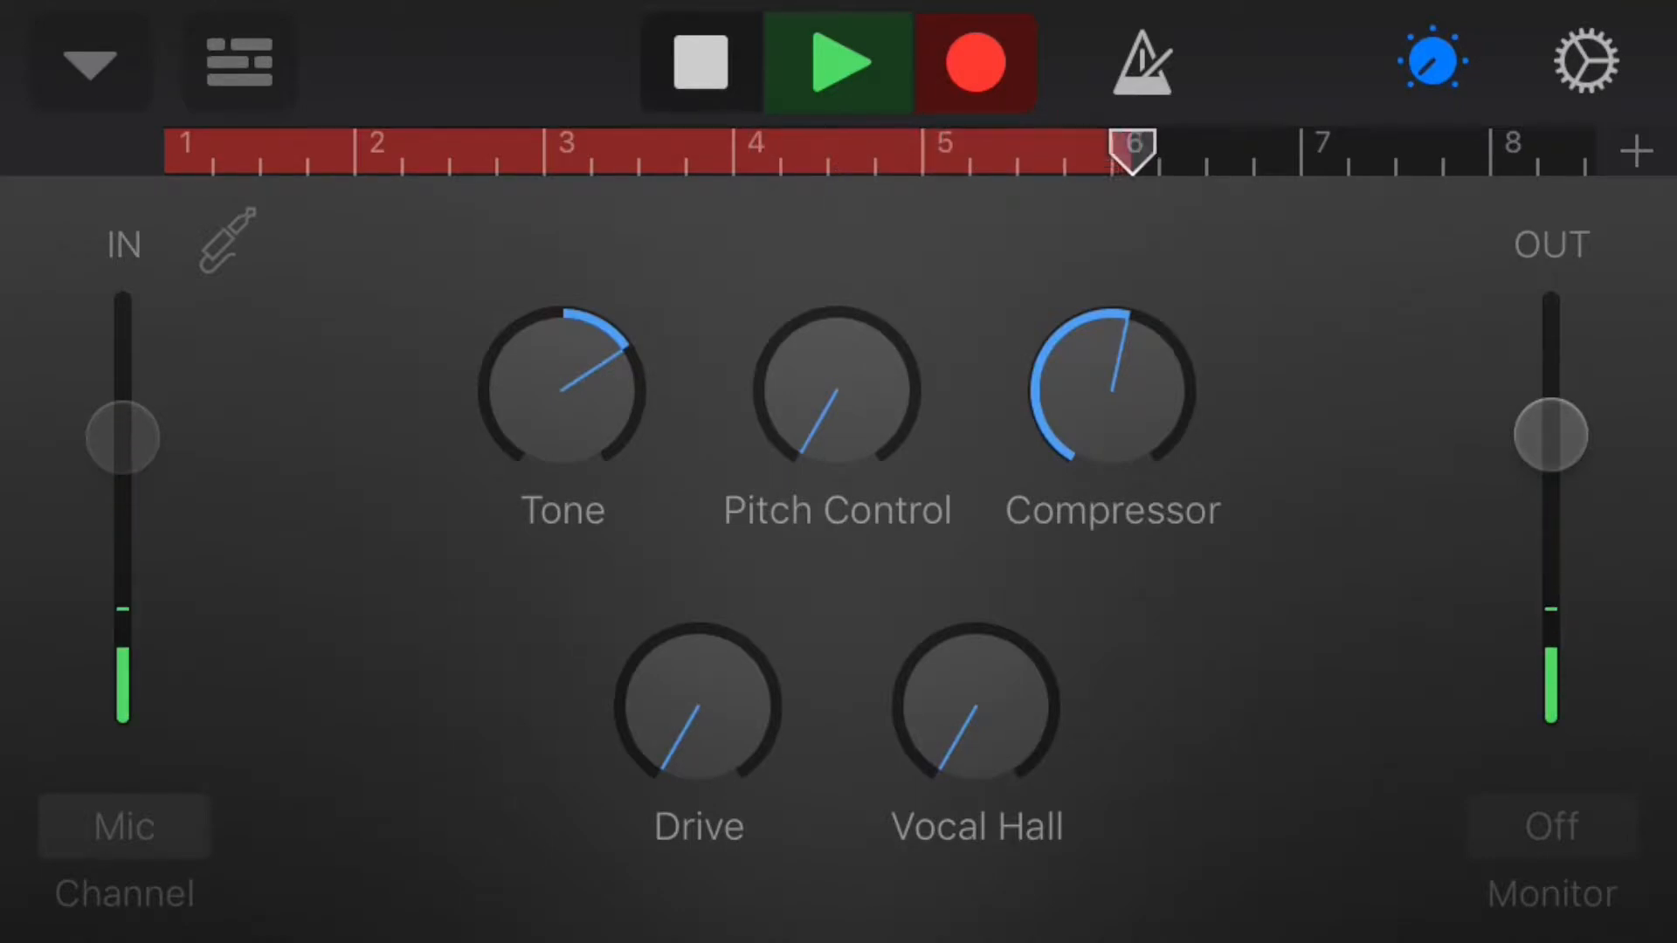
click(699, 61)
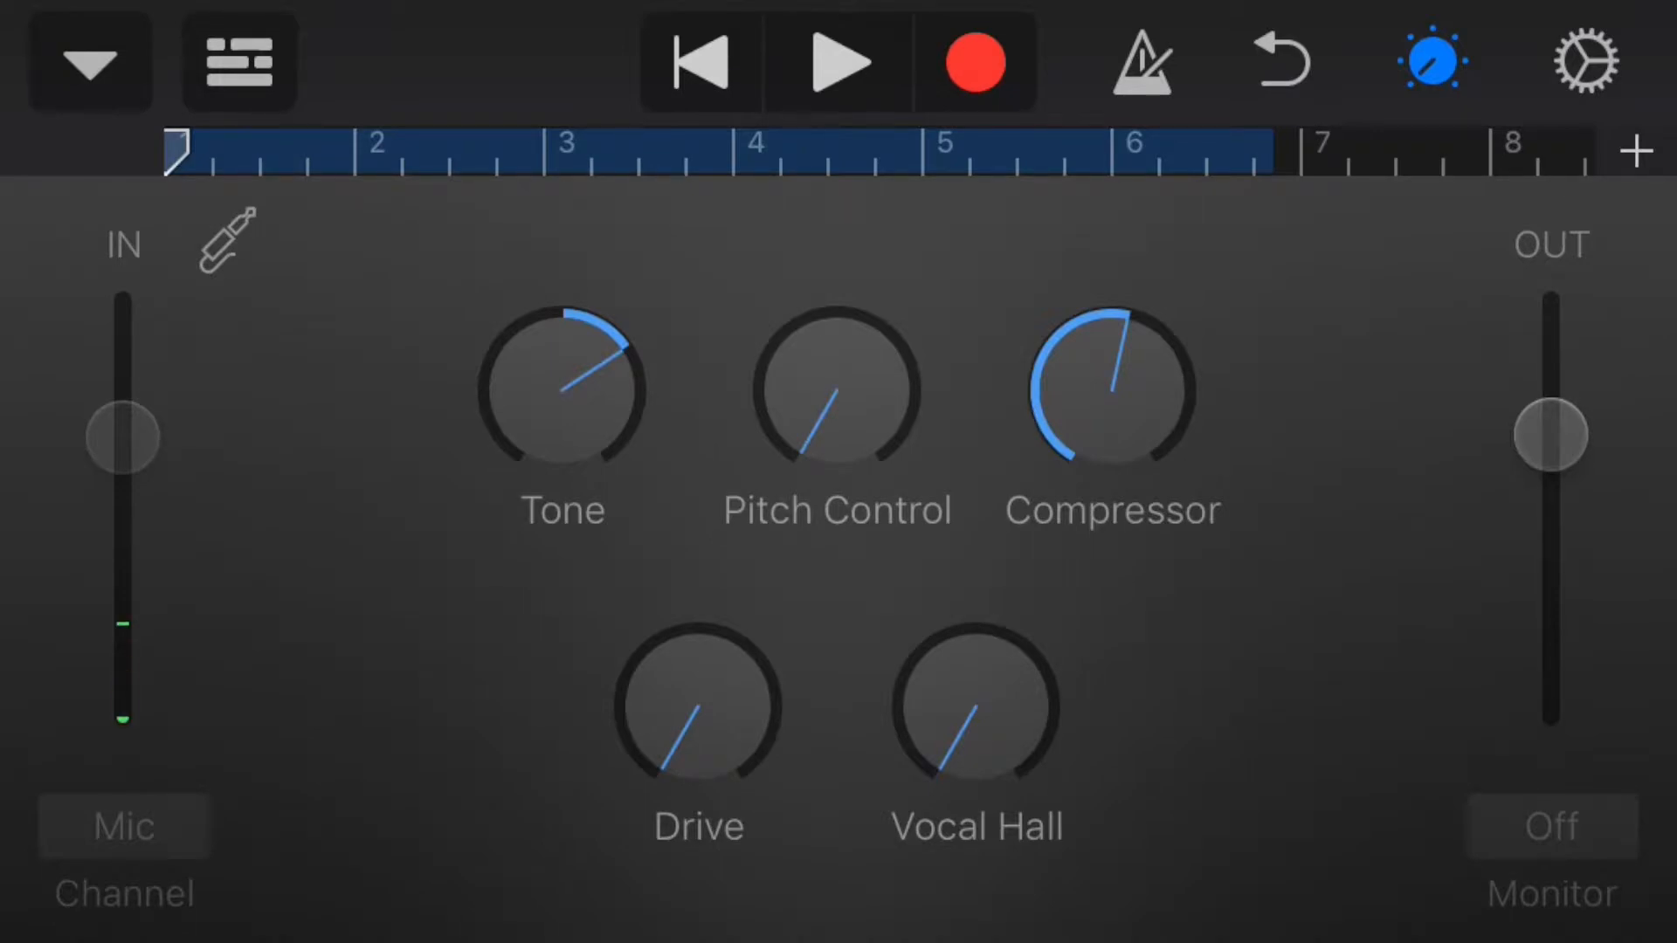
Step: In Tracks view, play the Lead Vocals region through to its end, then stop
click(239, 61)
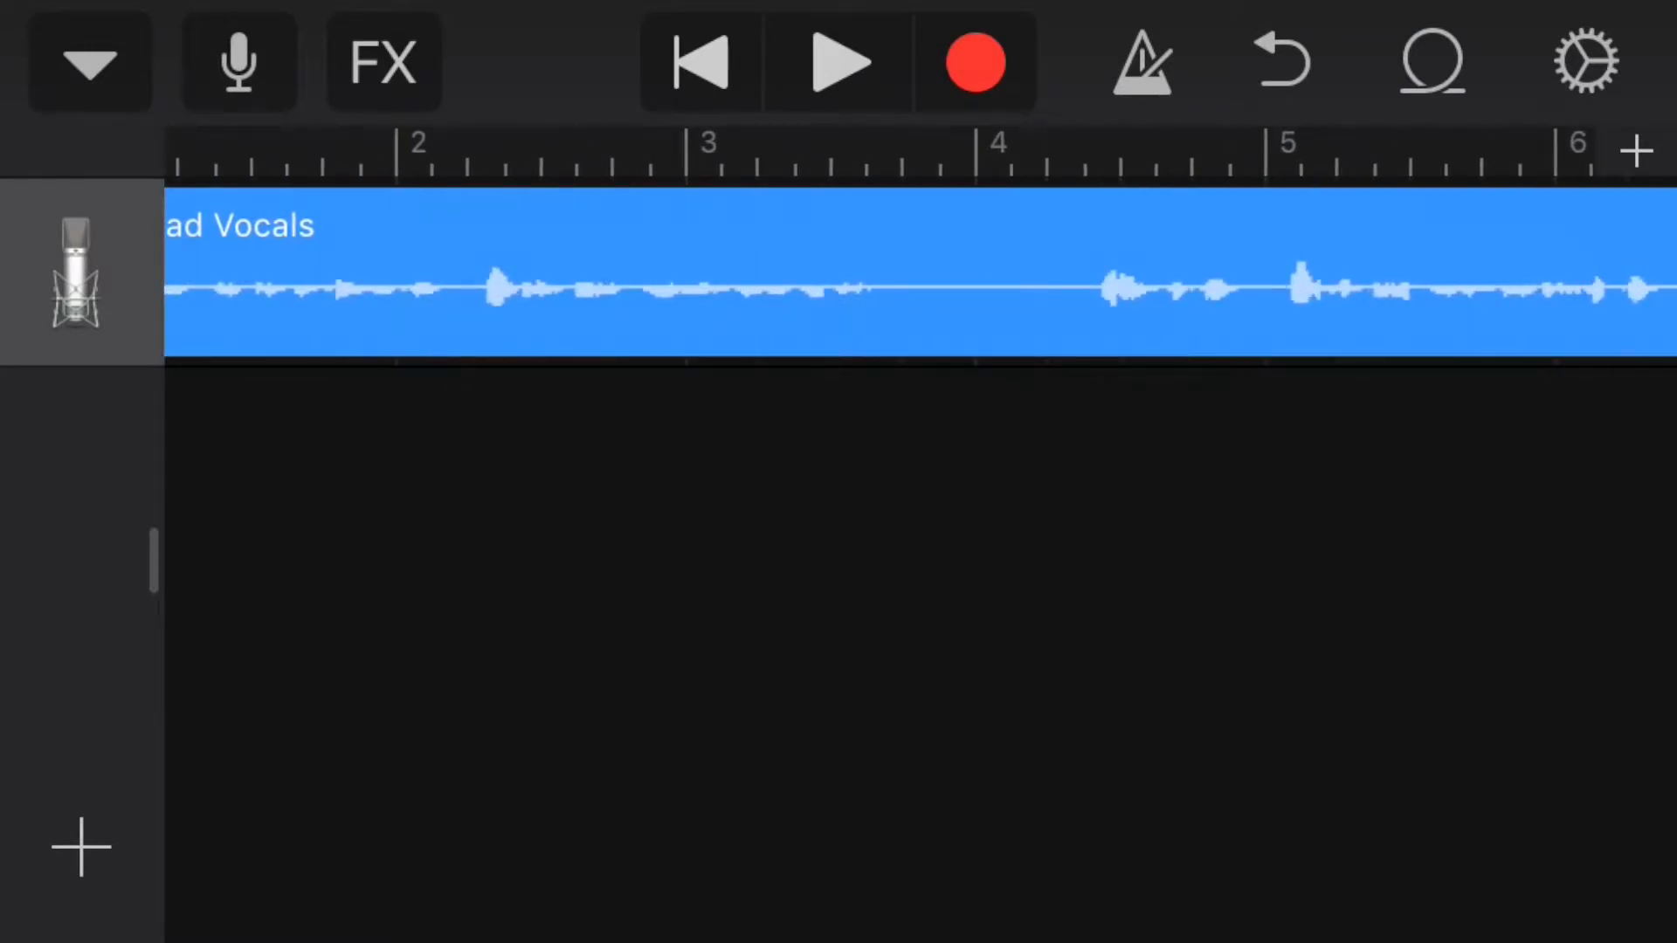
click(838, 62)
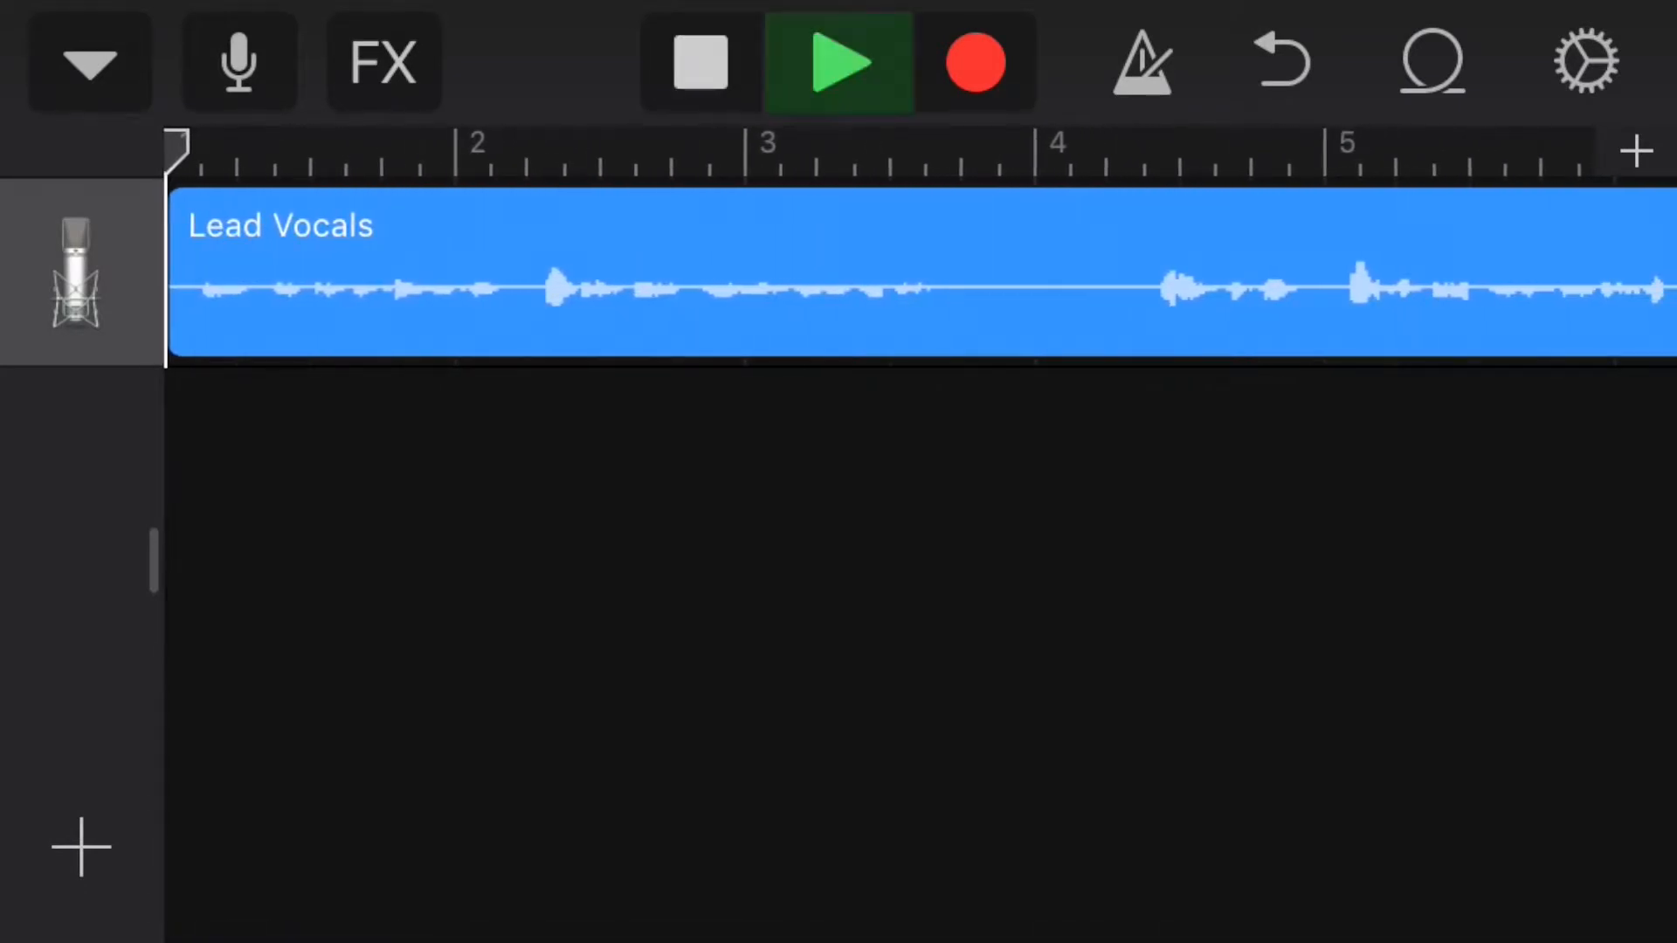
click(427, 153)
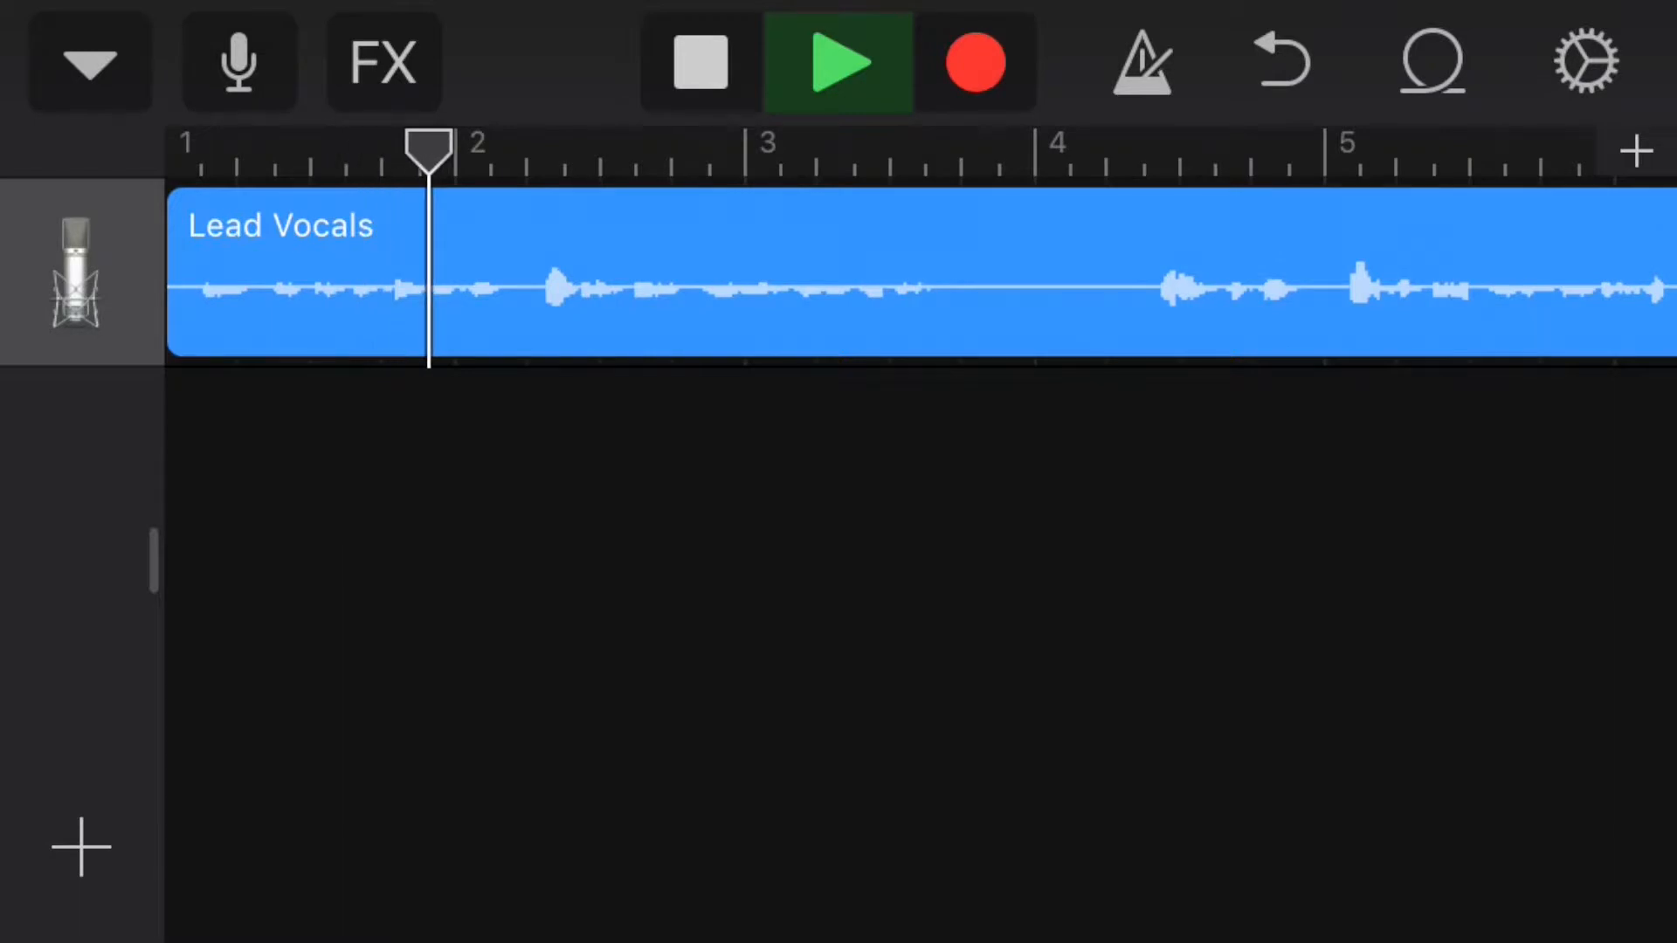
click(690, 149)
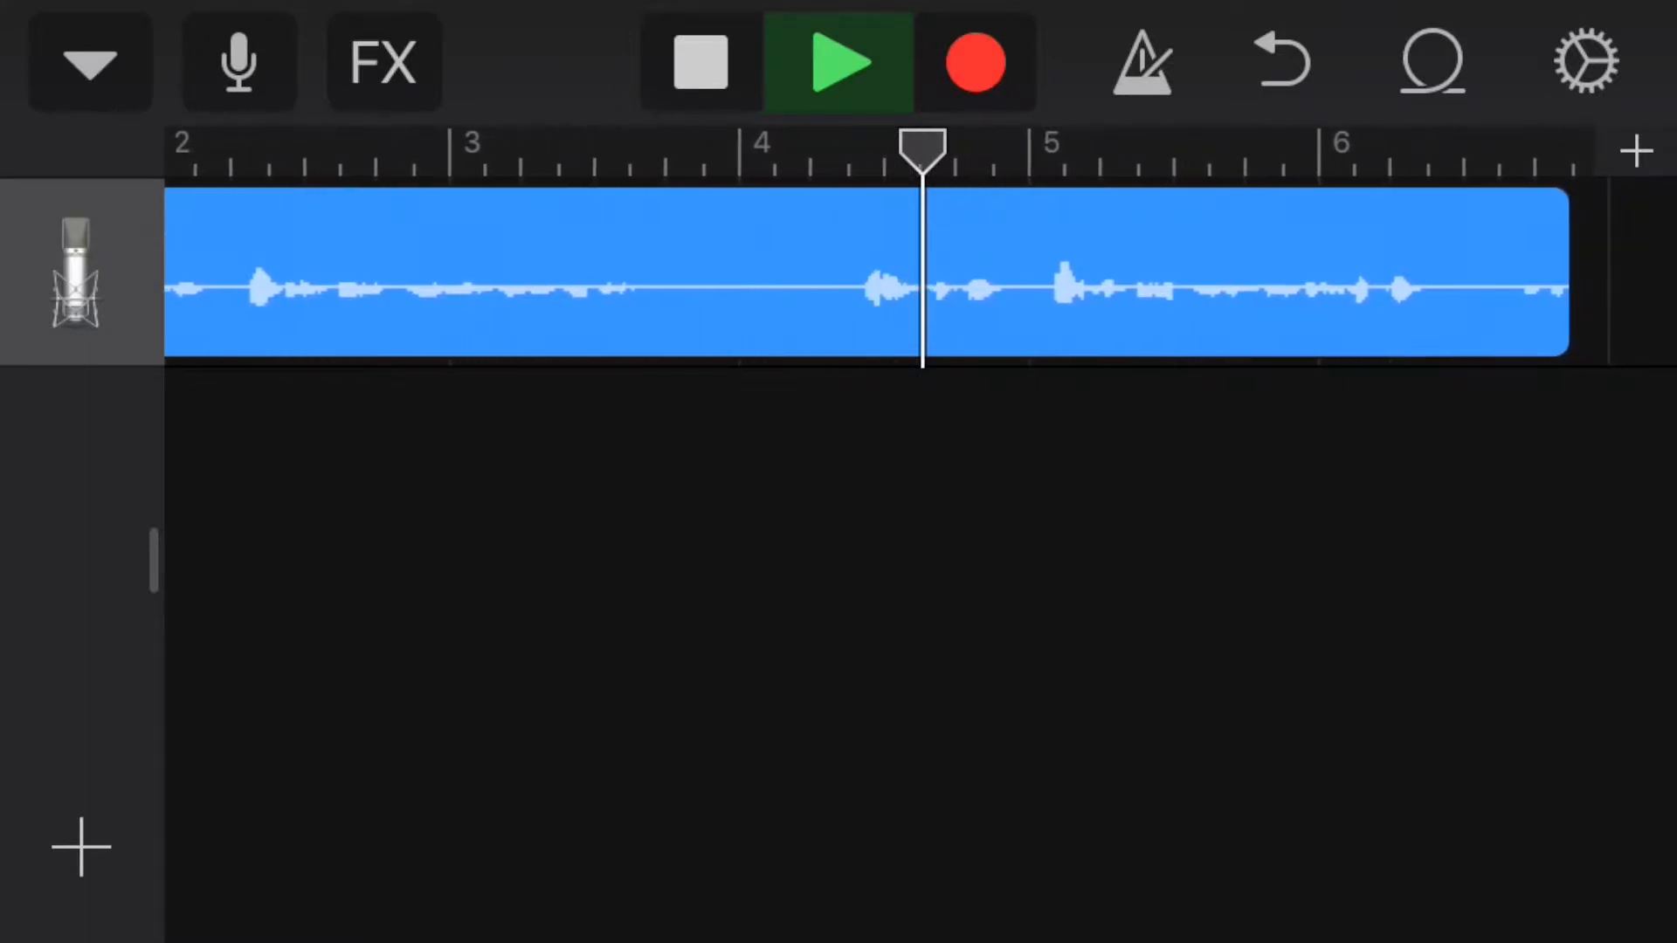
scroll(right, 3)
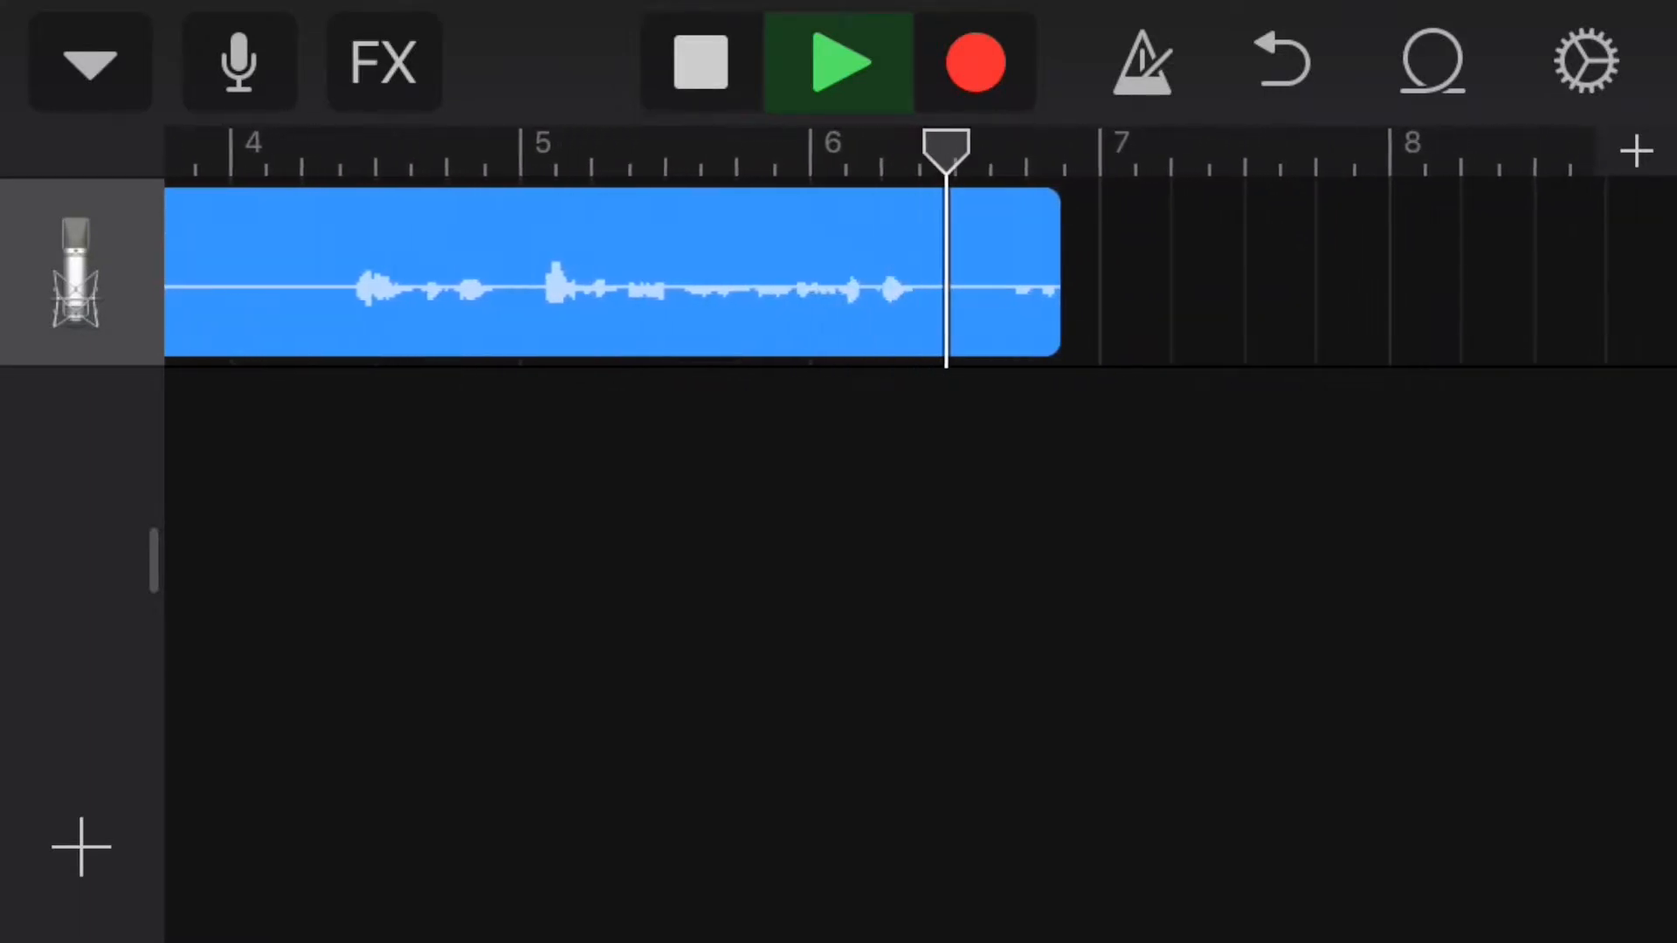
click(838, 61)
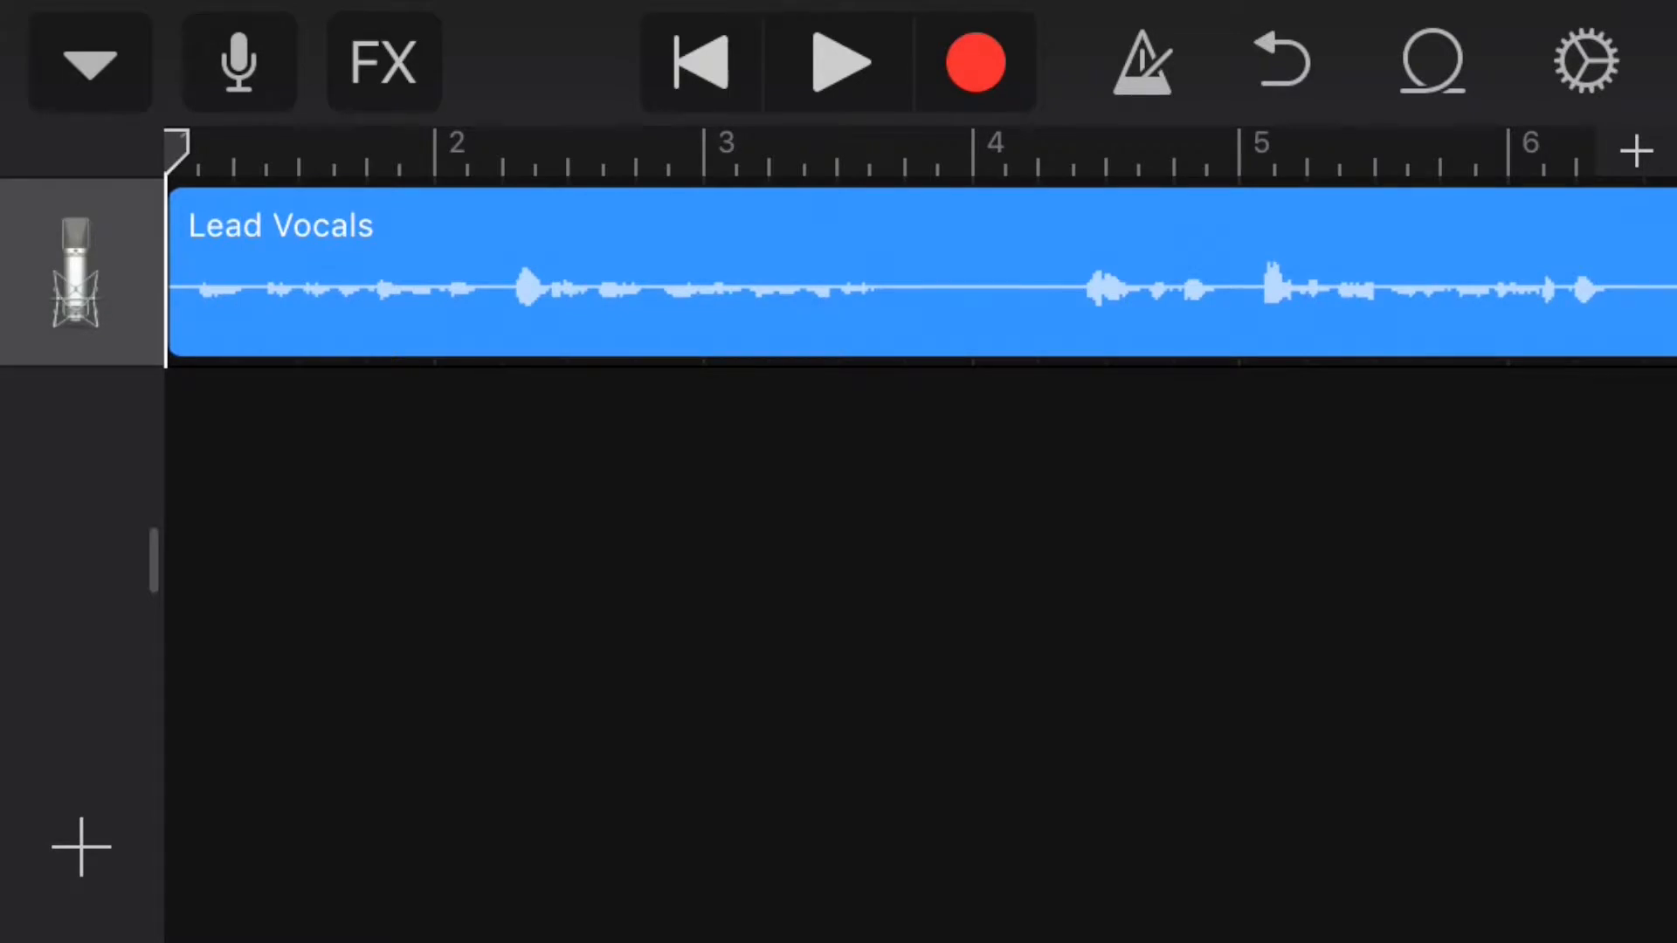
Step: Replay the take to find where speech begins, then select the Lead Vocals region
click(839, 62)
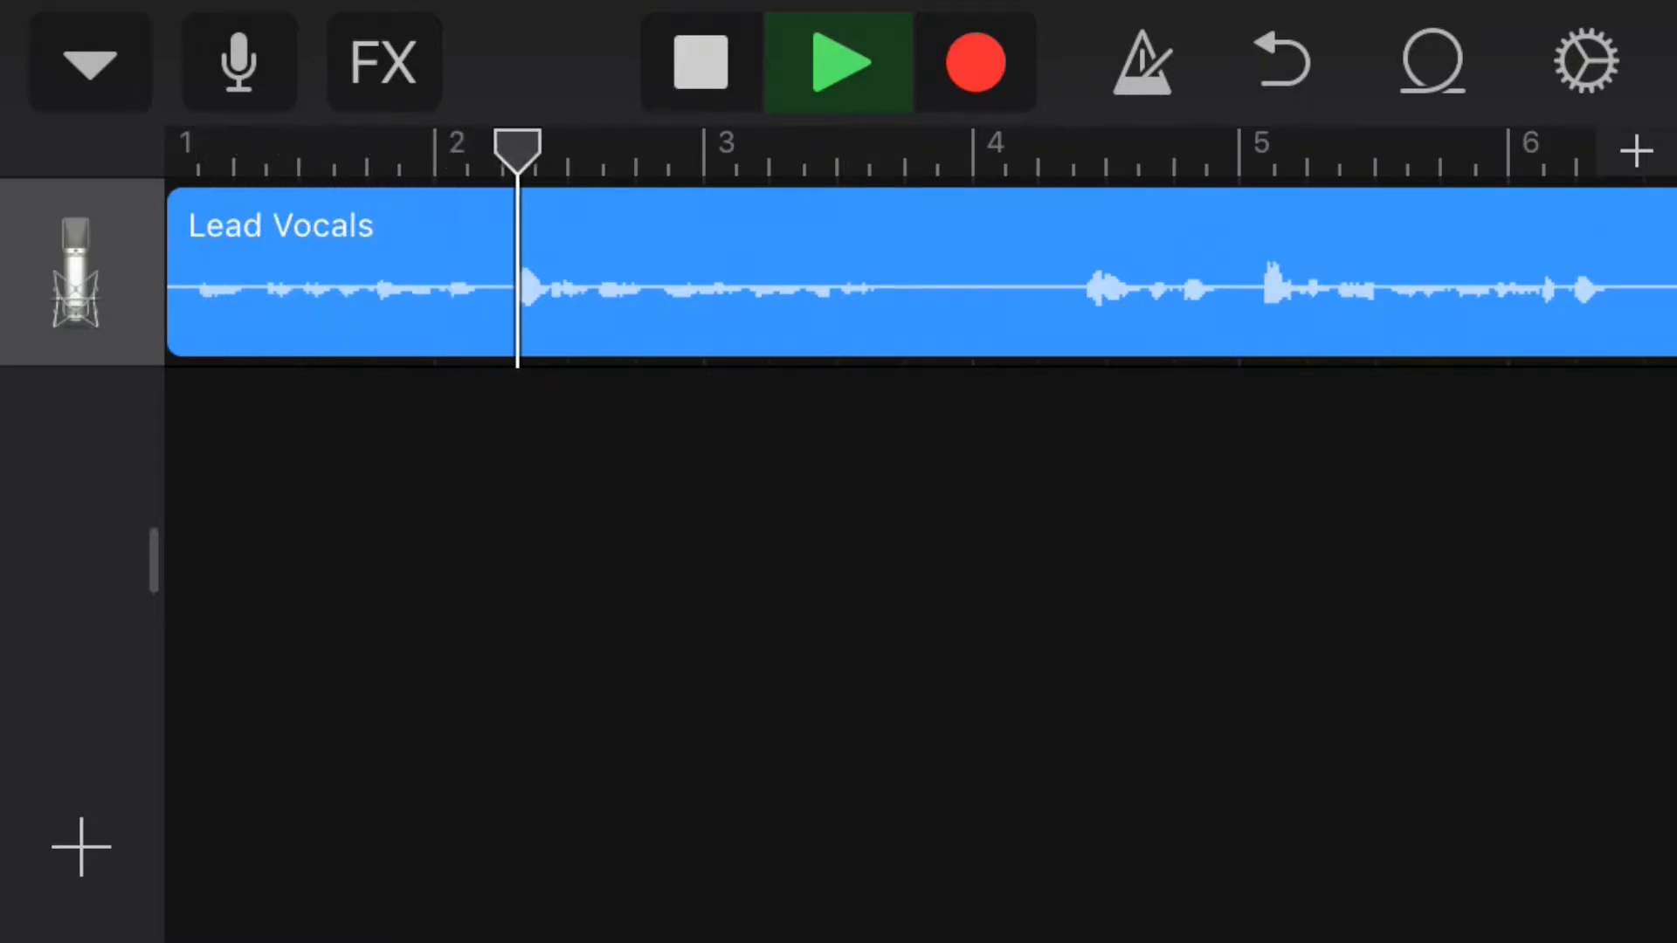
click(696, 61)
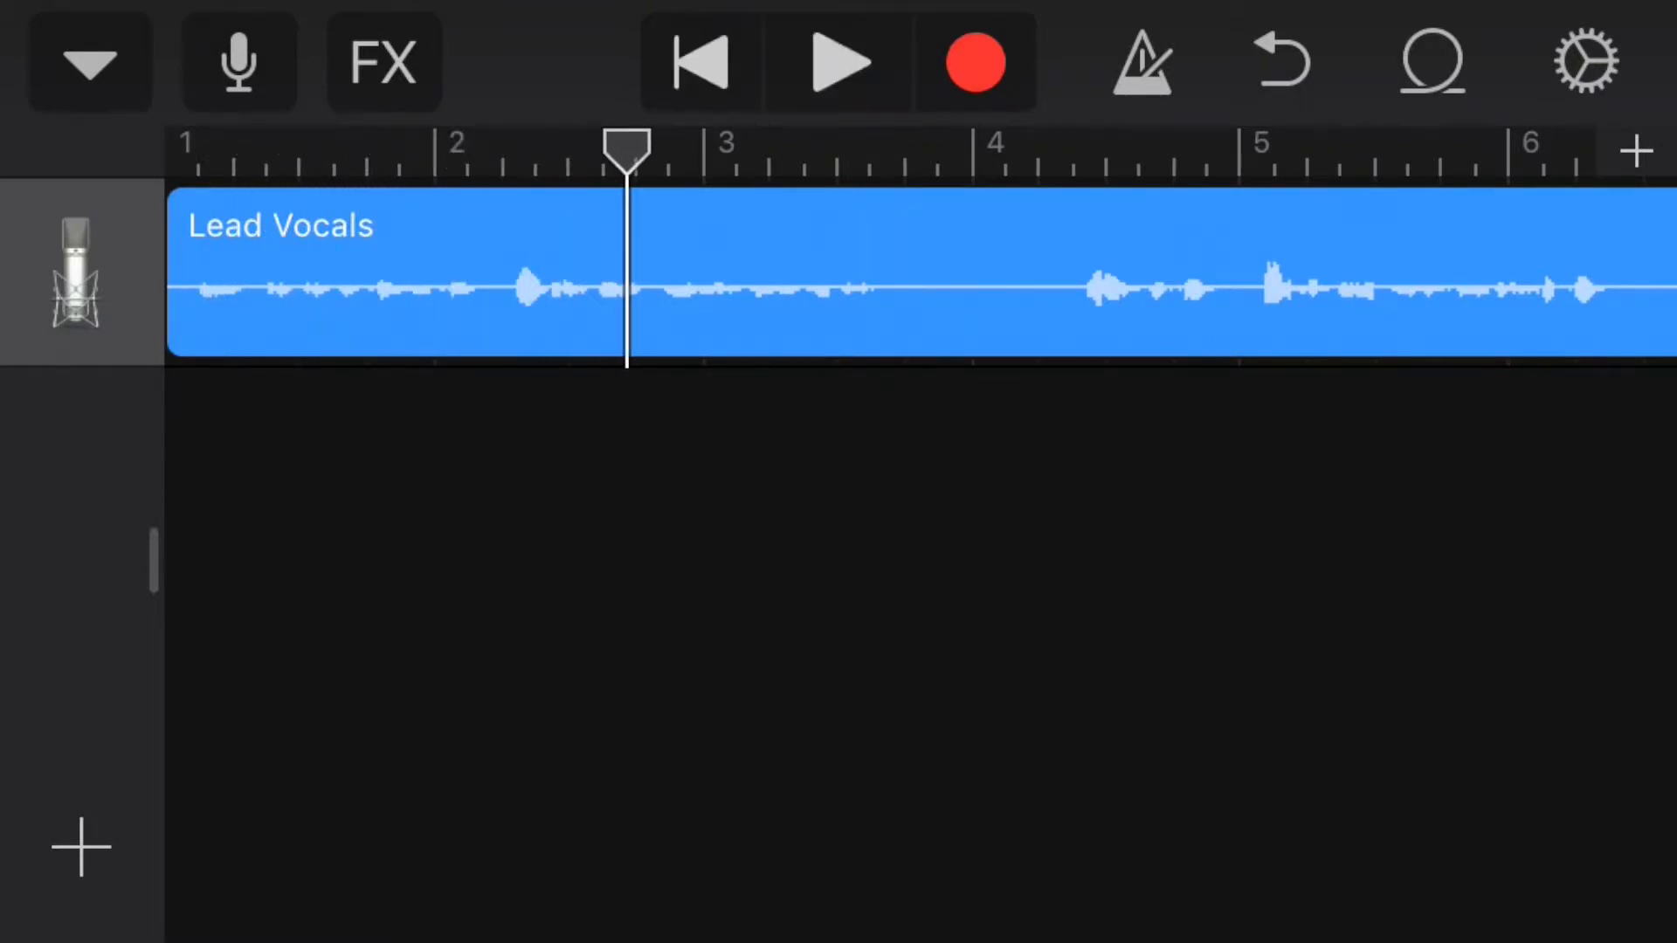
click(395, 272)
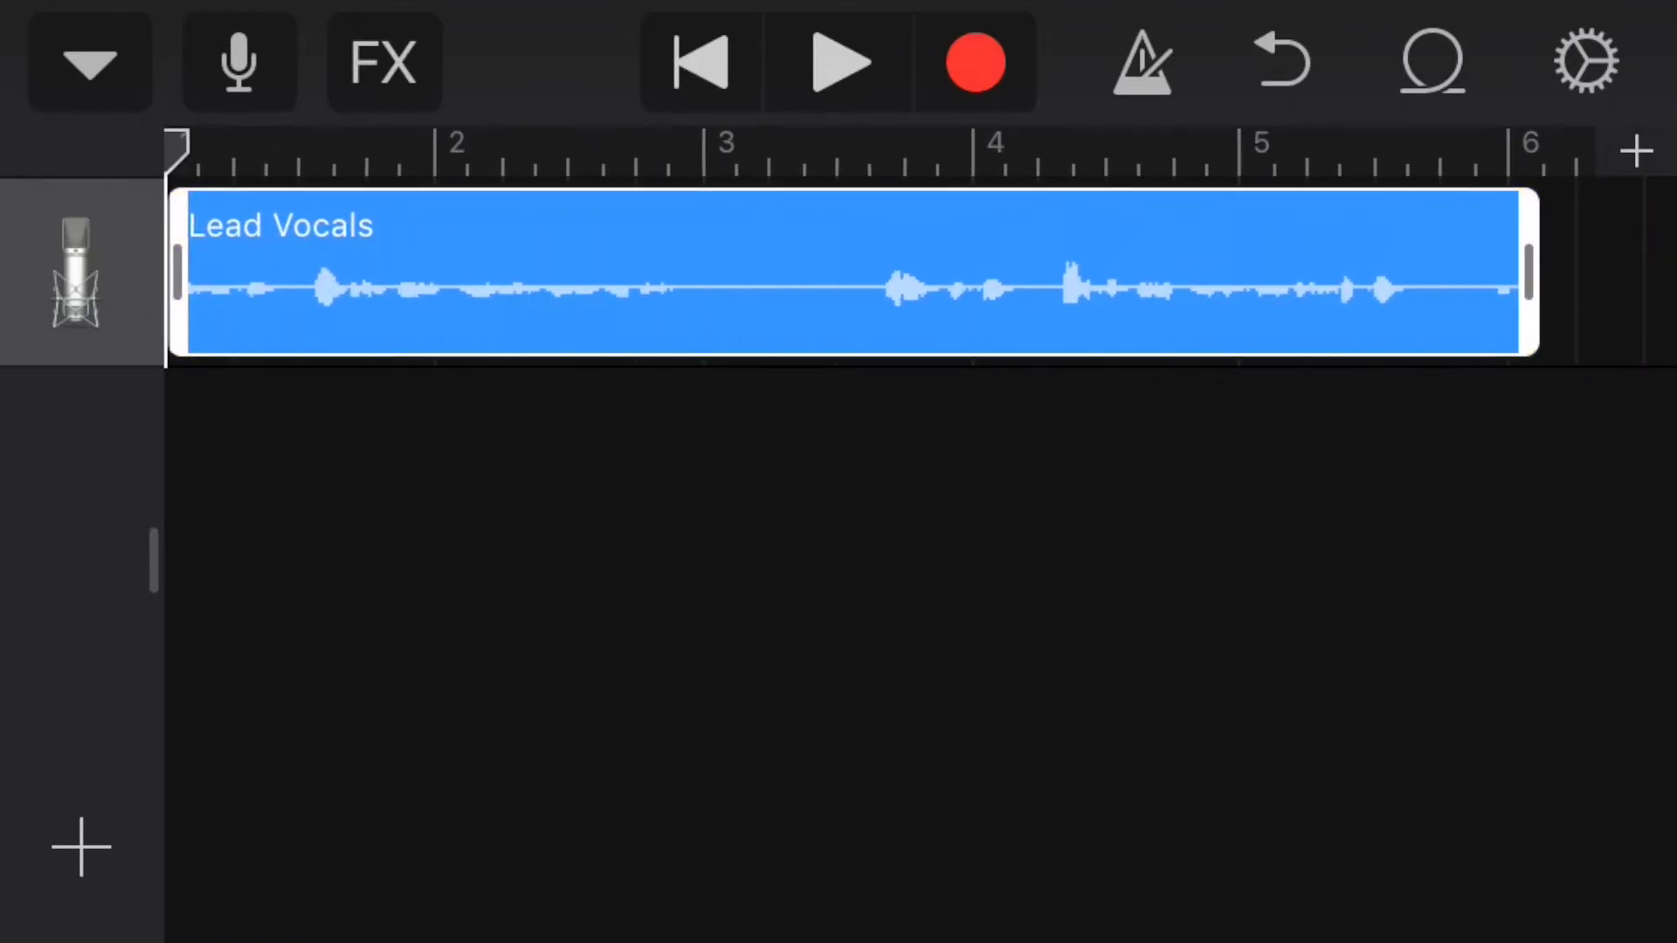
Step: Preview the tighter-trimmed Lead Vocals take from the start, then stop
click(838, 61)
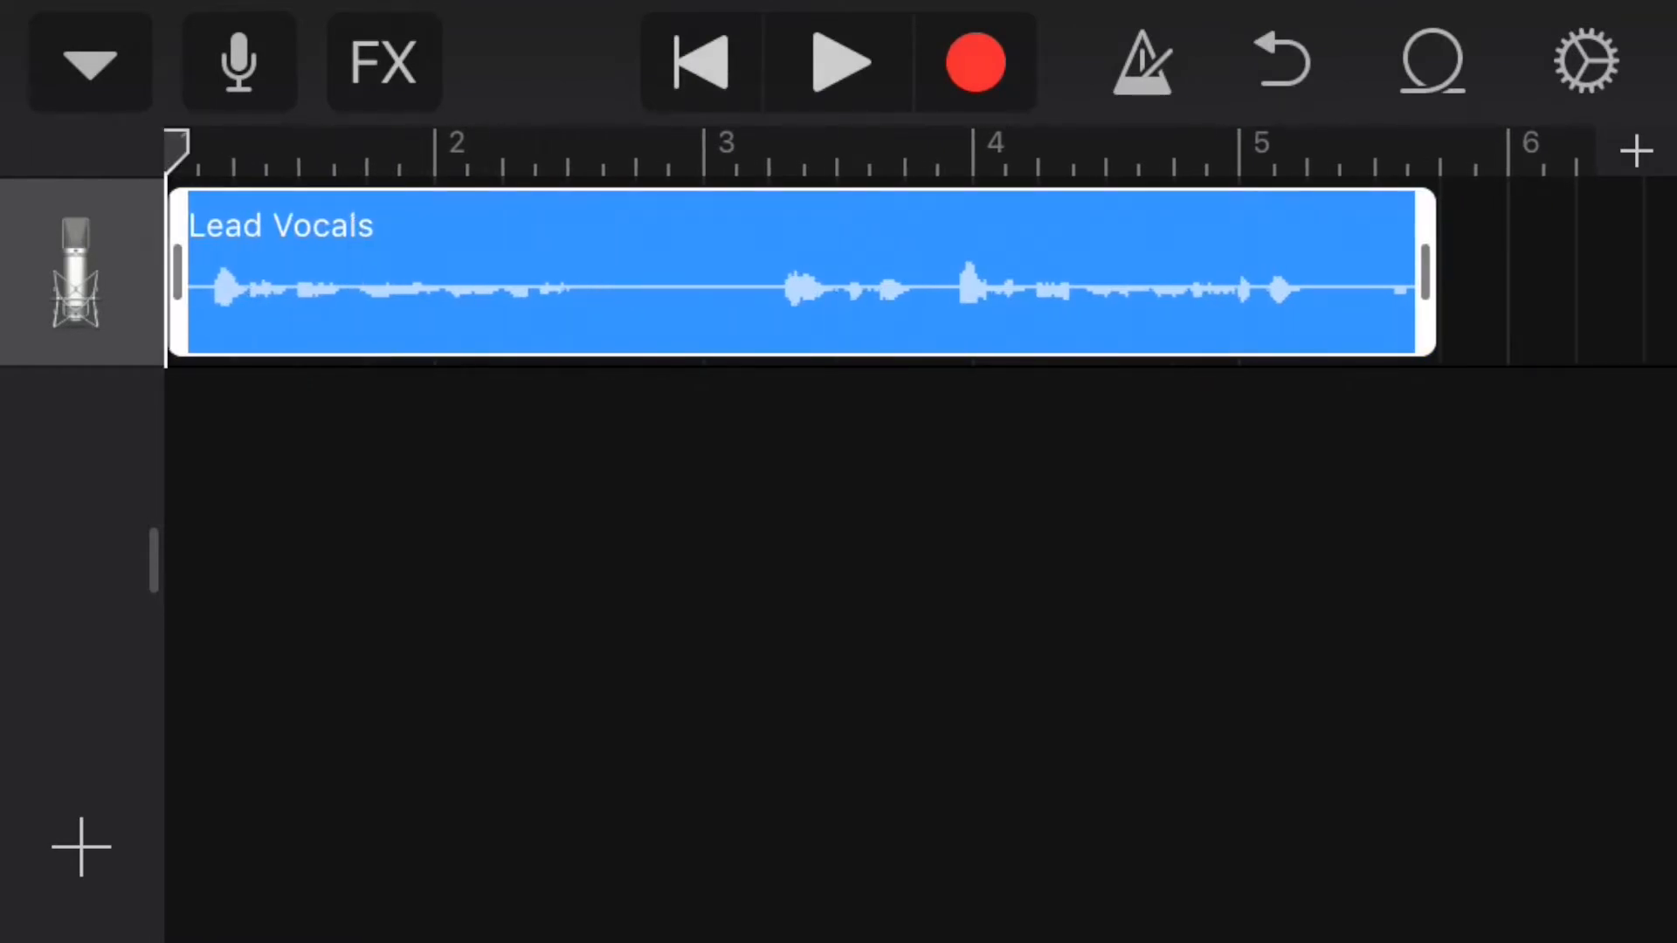
click(838, 62)
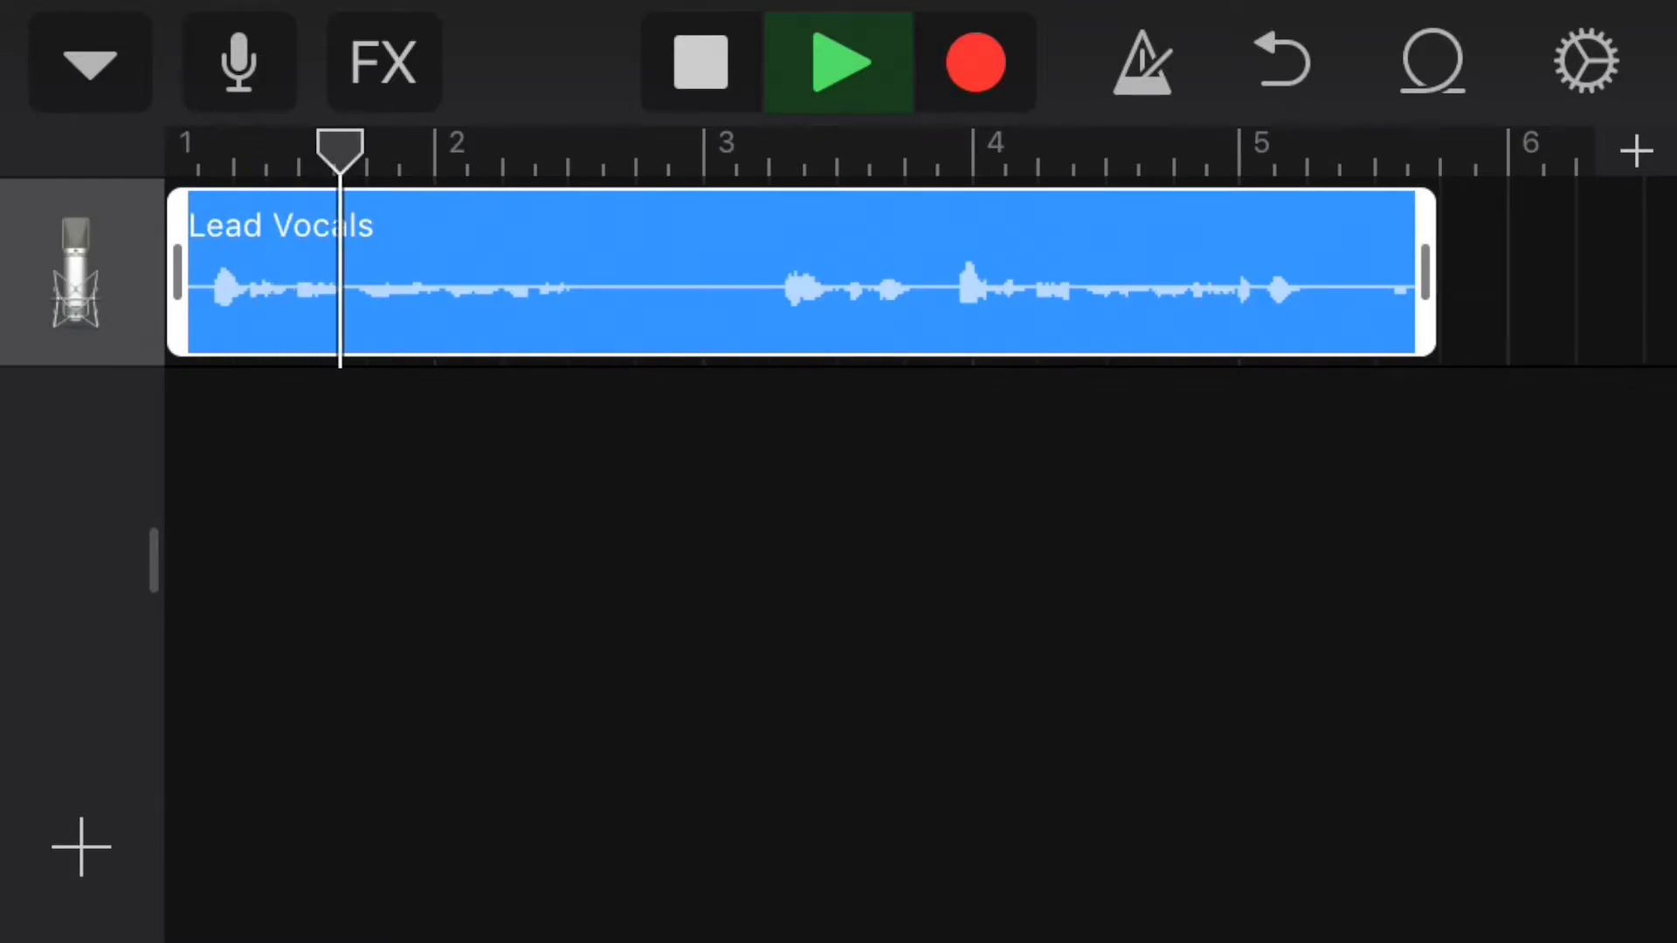
click(577, 273)
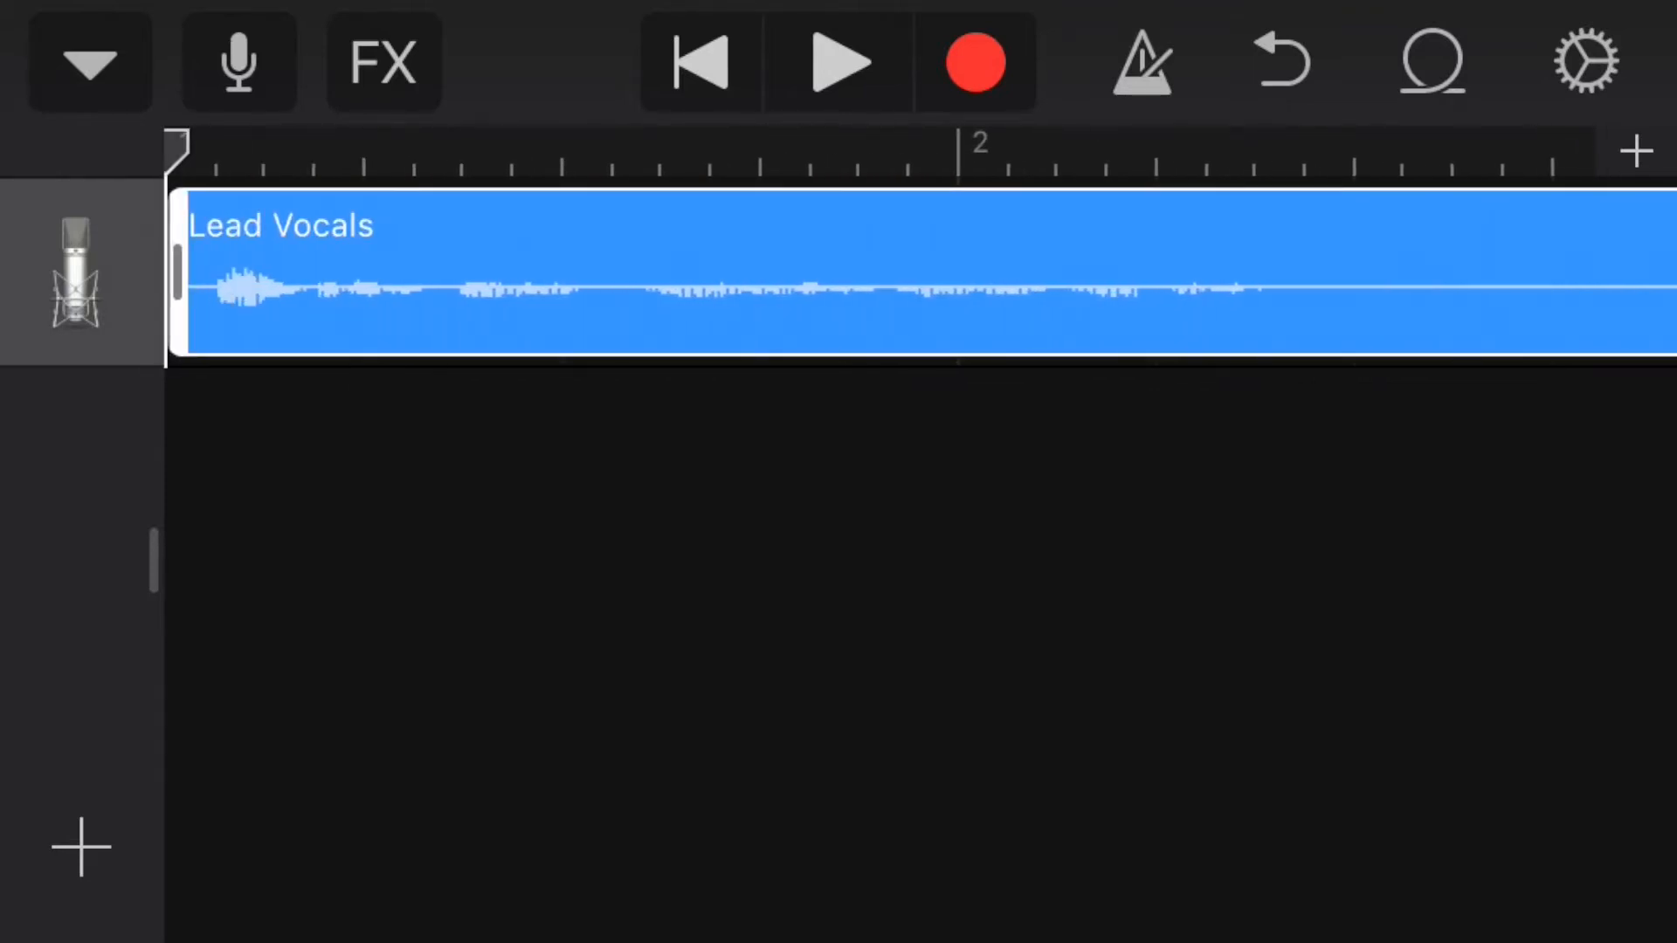
Step: Play the take and cut the trailing silence so the region ends just past bar 5
click(839, 61)
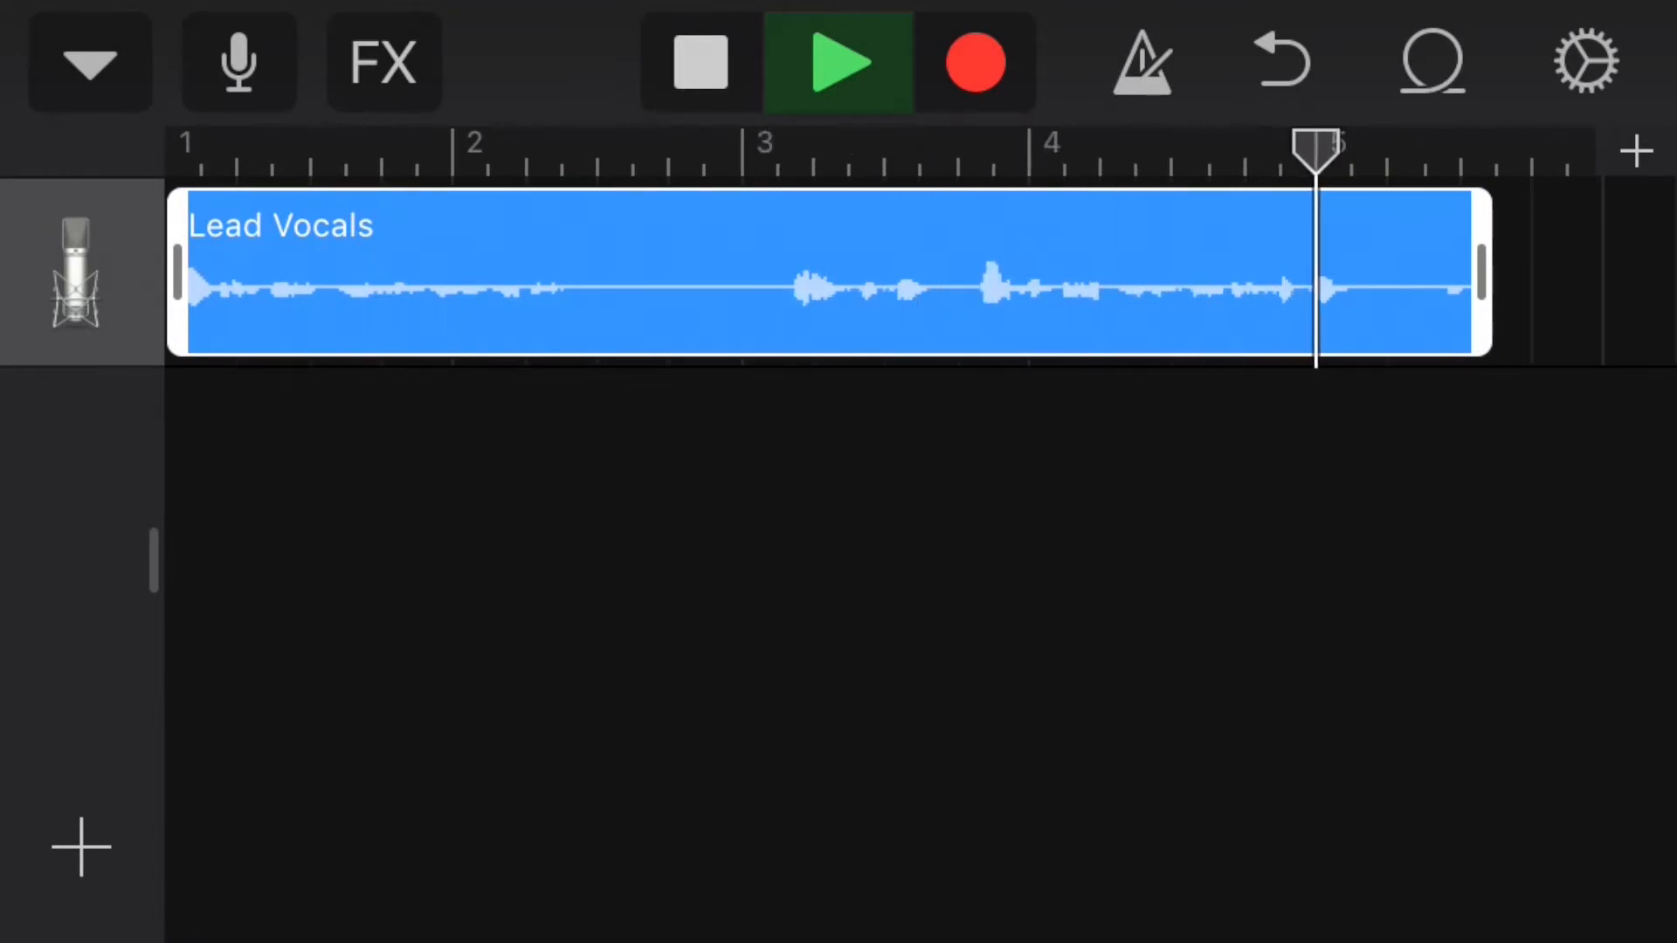
click(700, 61)
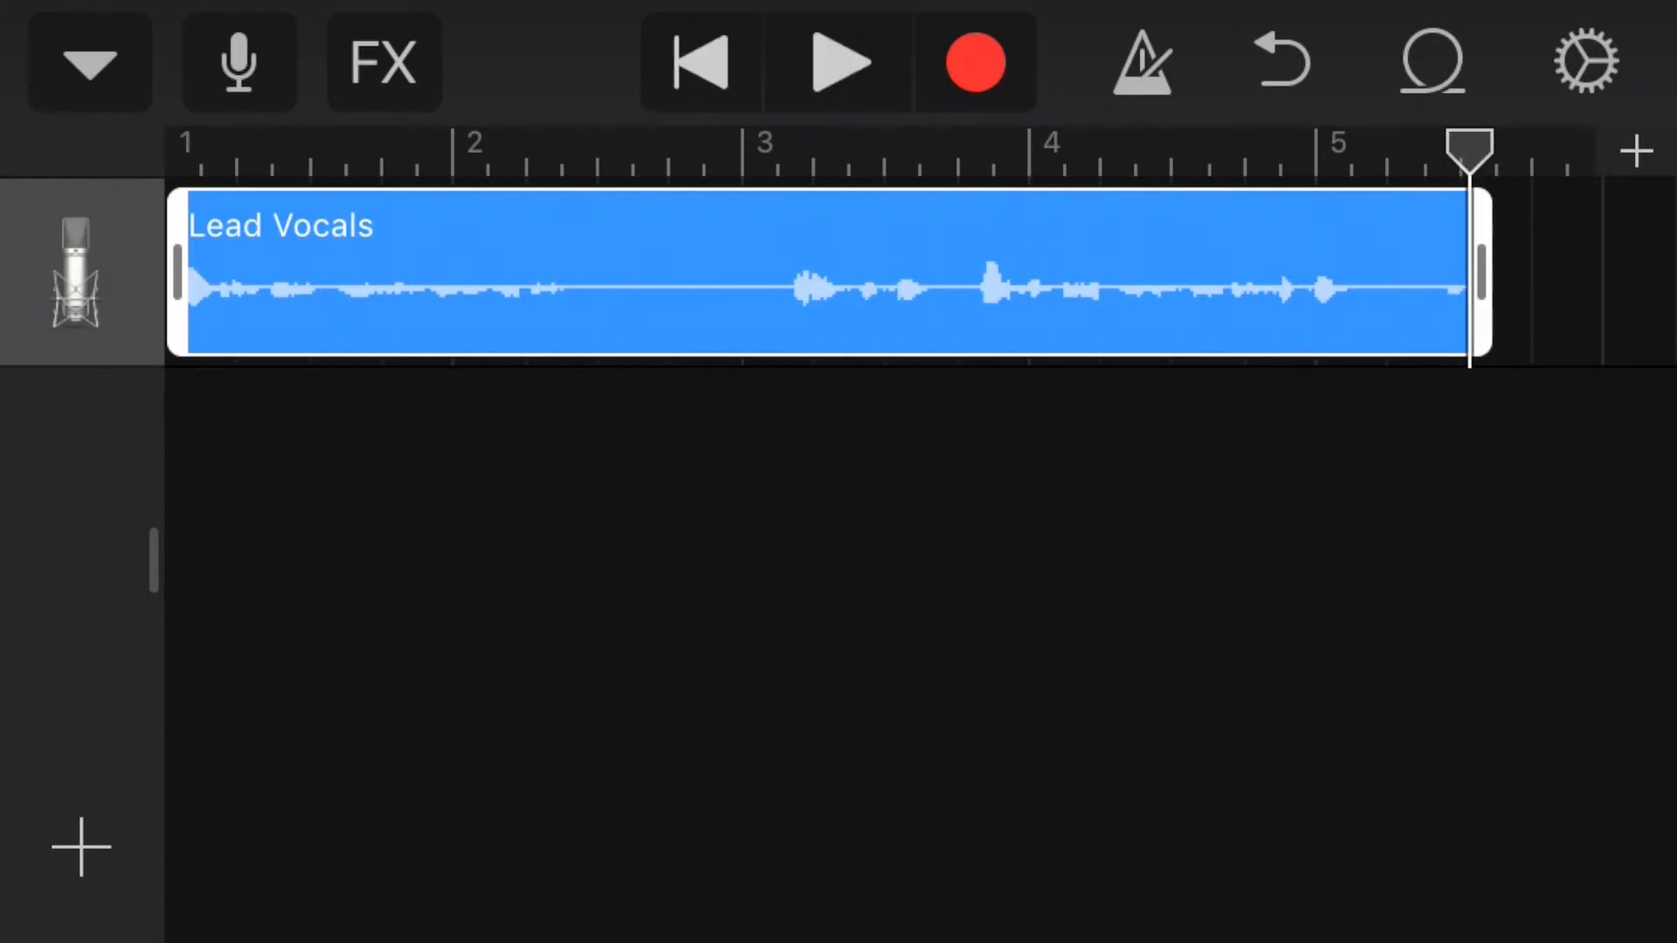
click(813, 272)
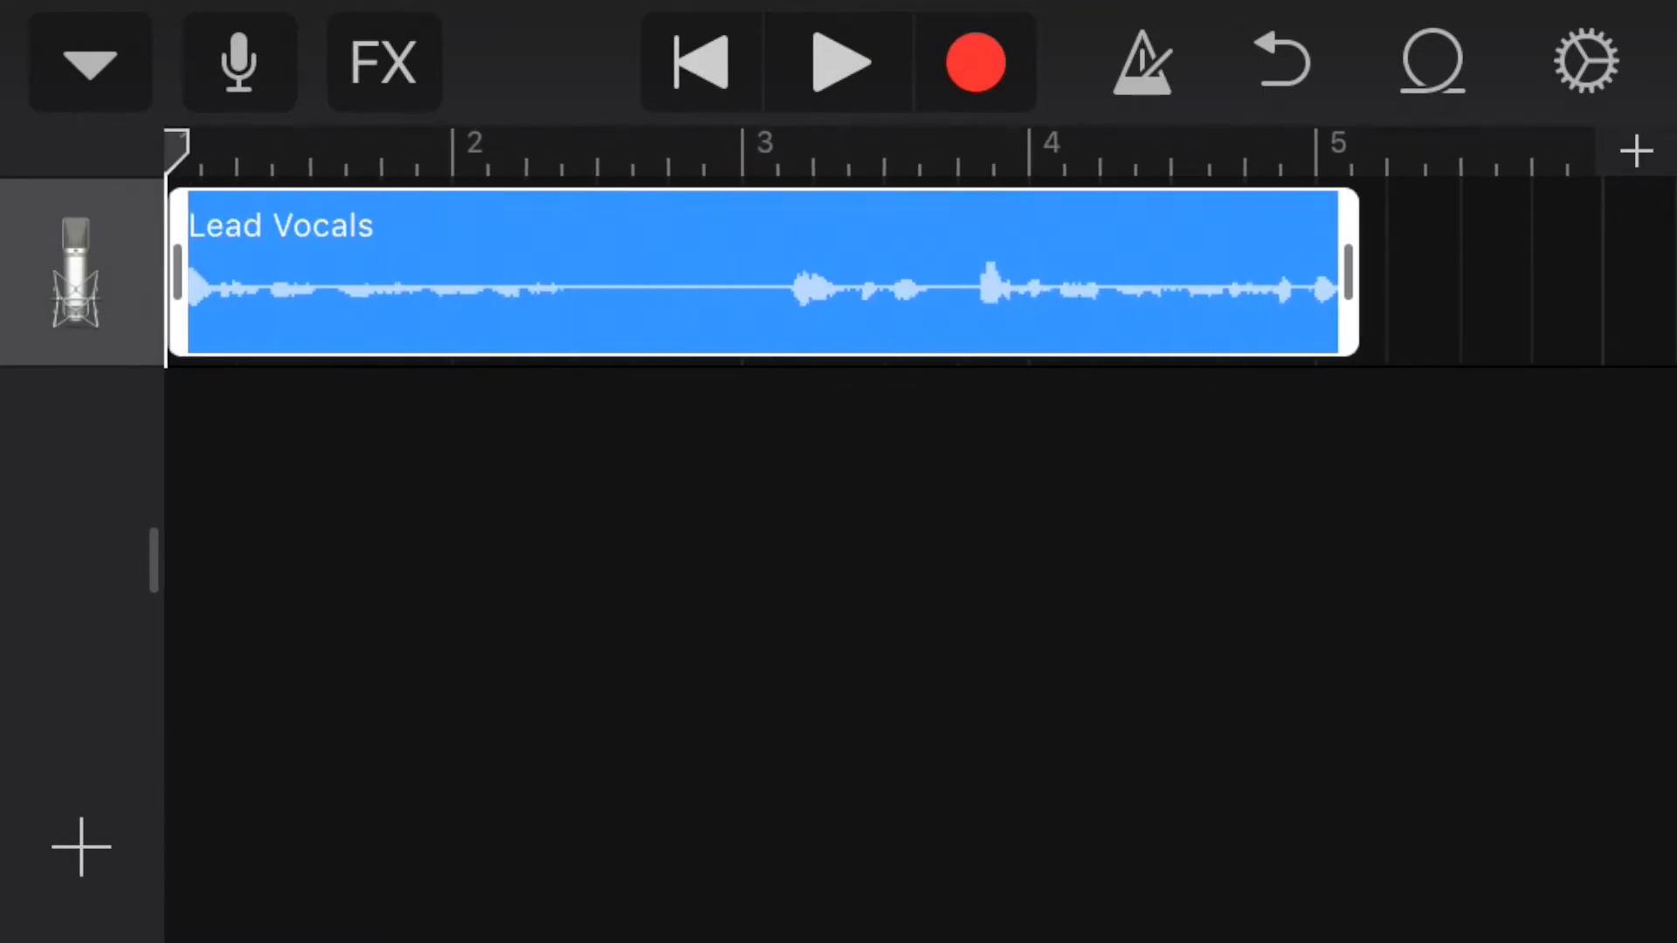
click(838, 61)
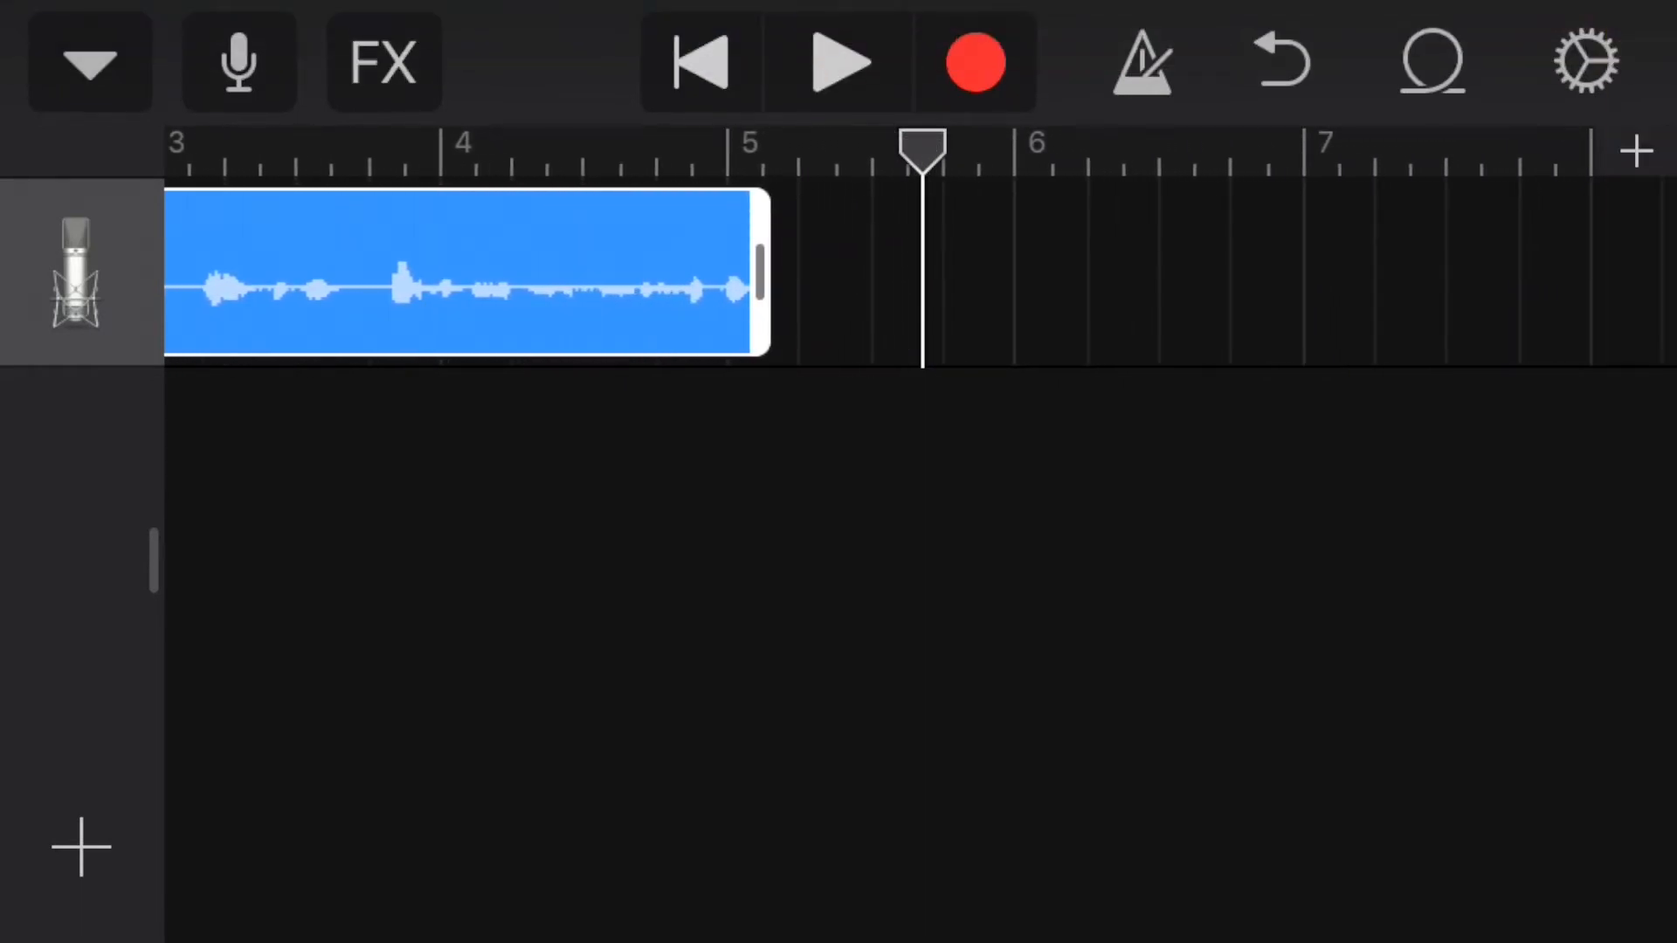
Step: Reopen My Song 4 from My Songs and play back the trimmed vocal take
click(90, 61)
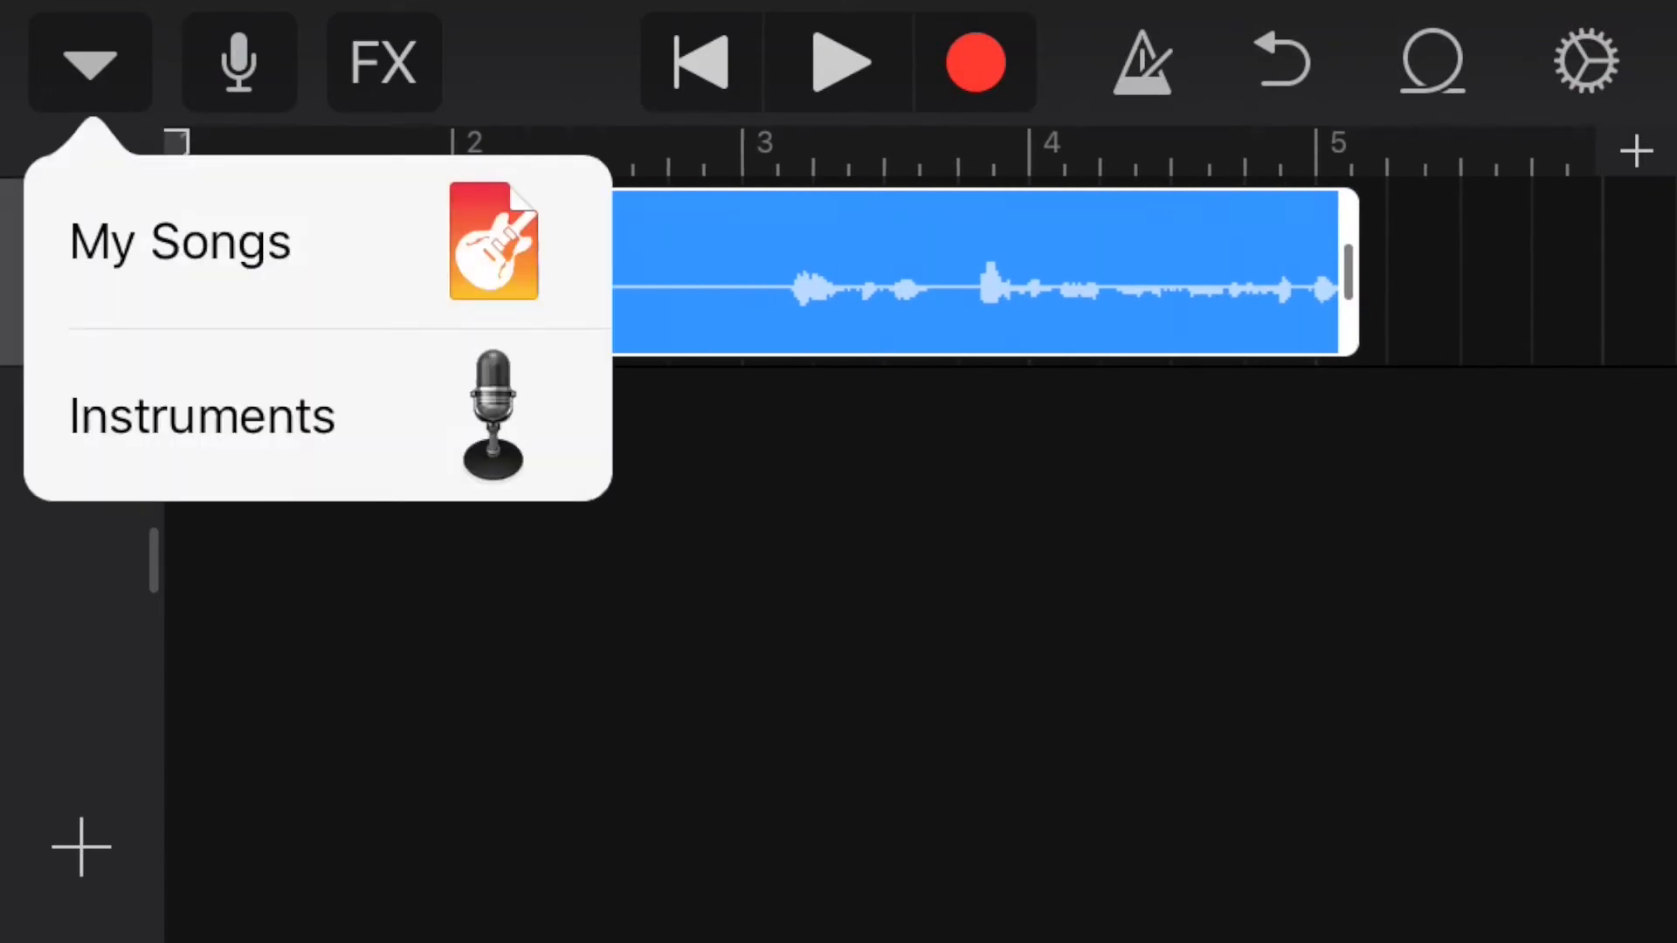
click(178, 241)
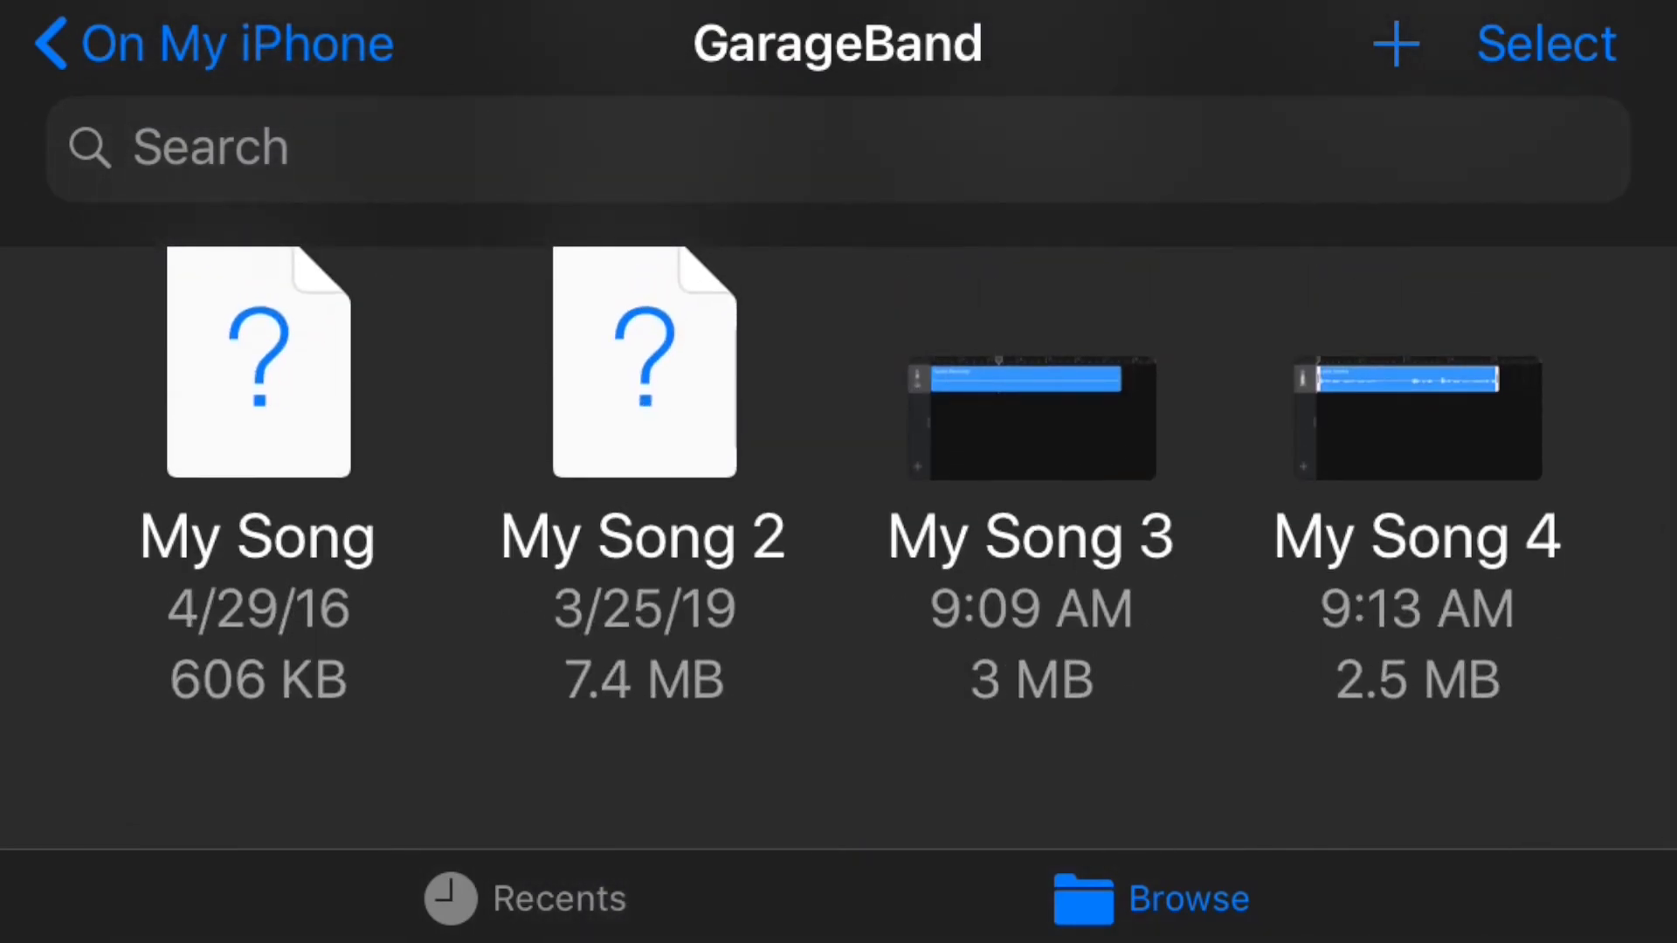
click(1030, 417)
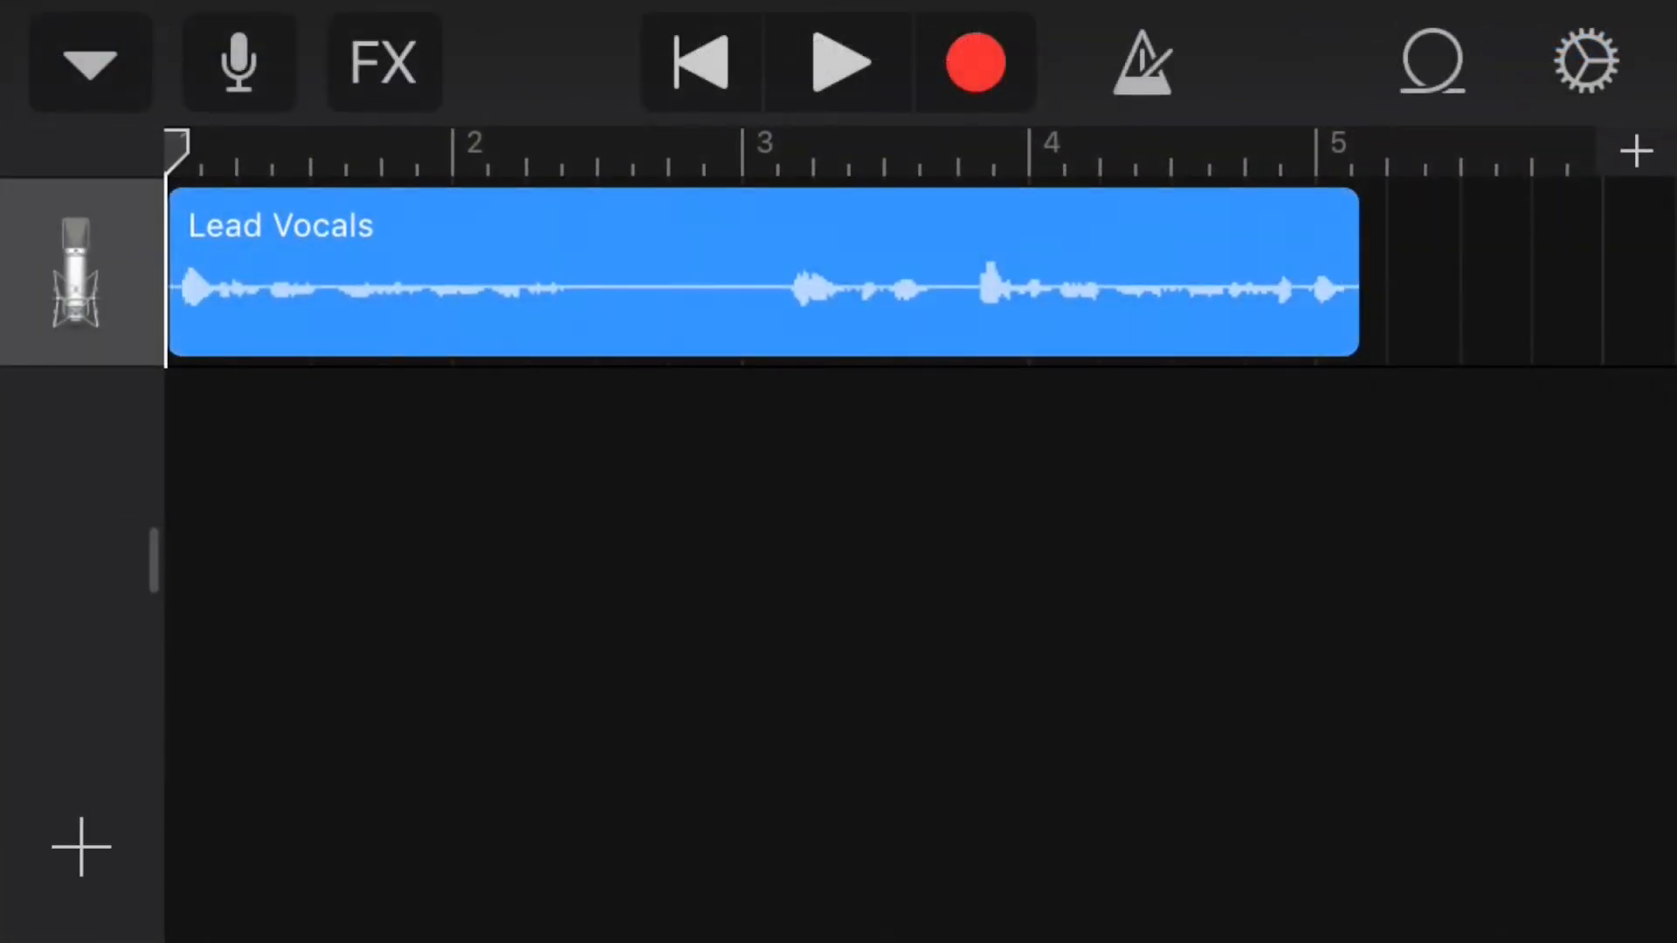
click(839, 61)
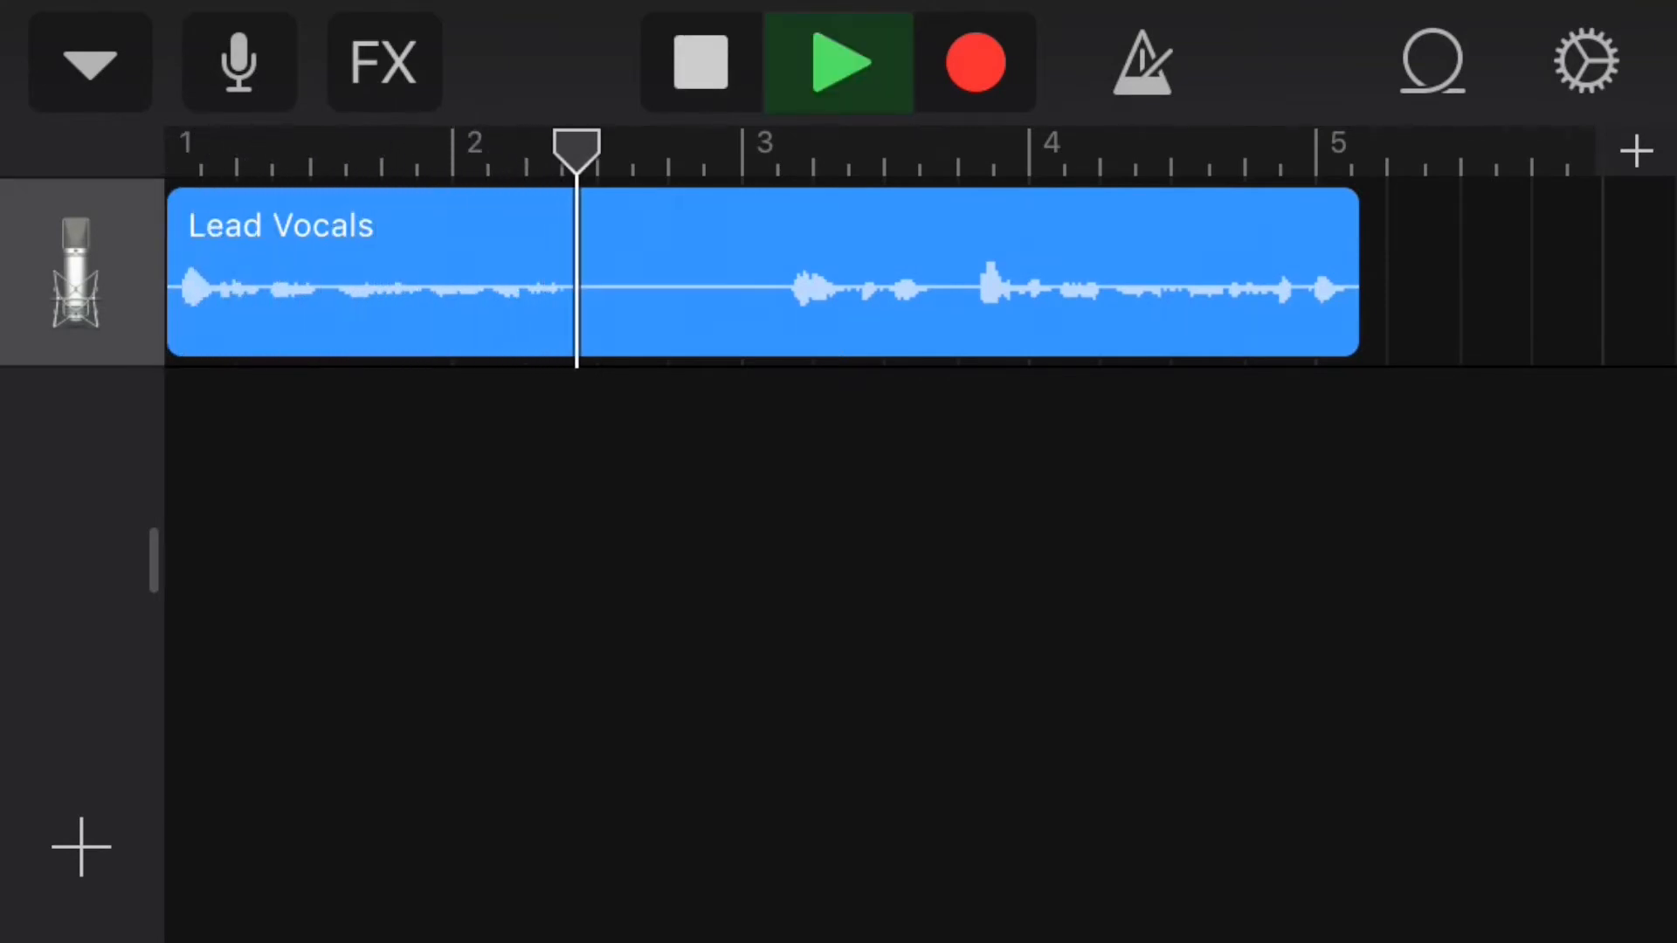
click(89, 61)
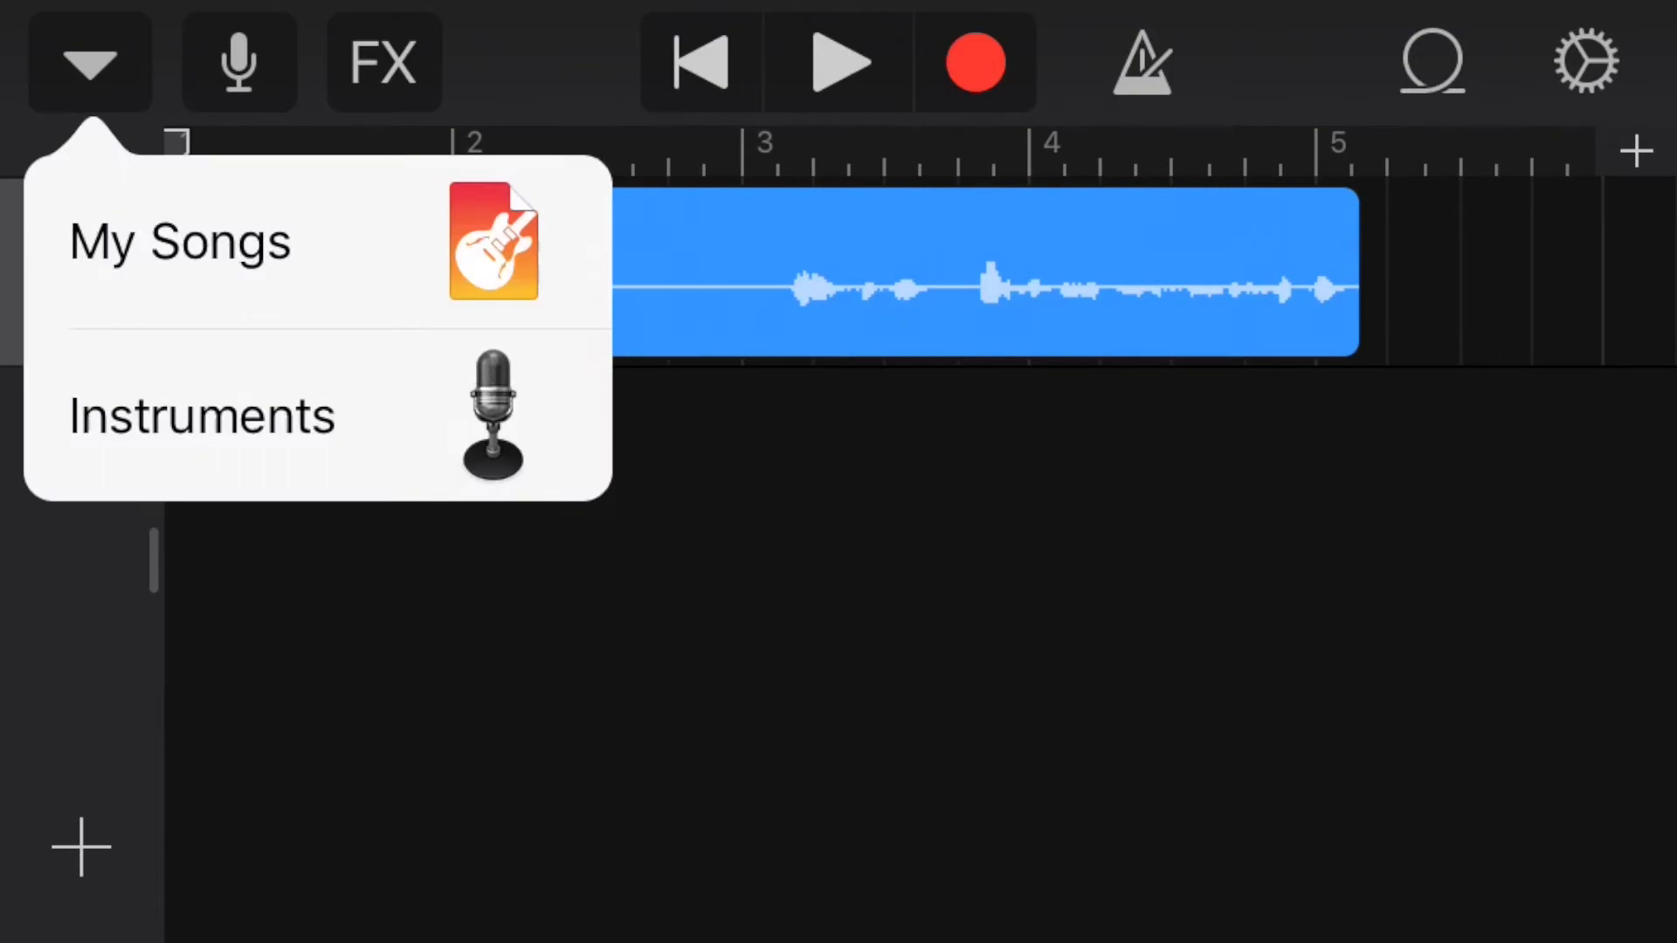
Step: In My Songs, change My Song 4's name to 'Home Studio 101 test'
click(178, 240)
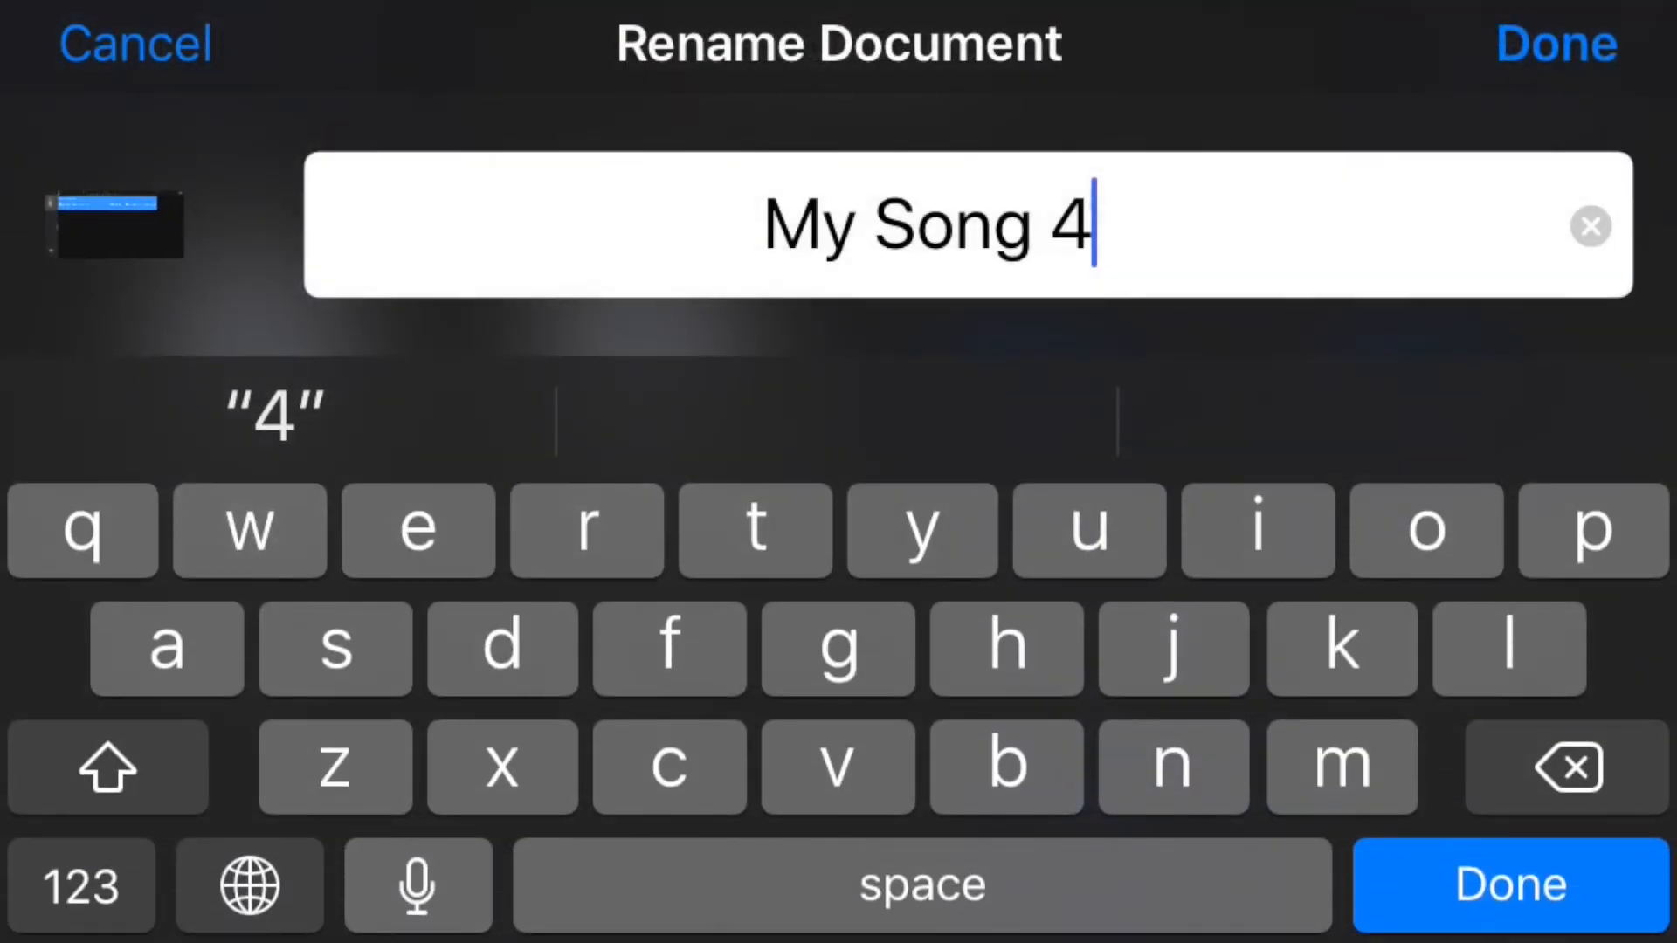
click(1591, 225)
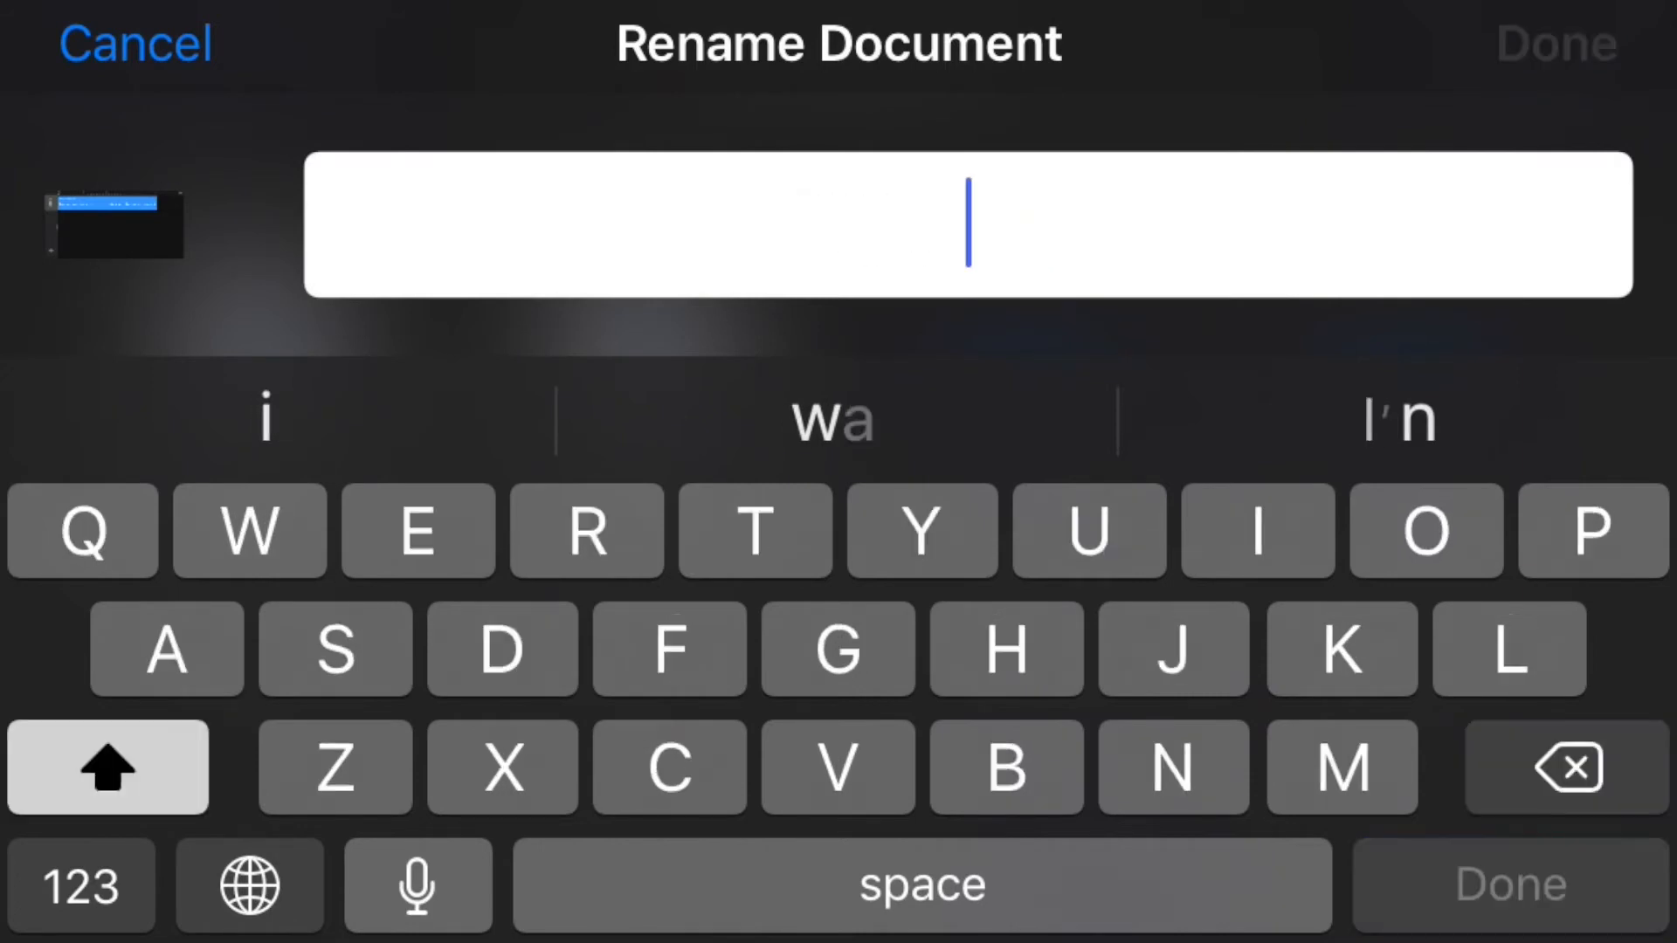
text(Home Studio 1)
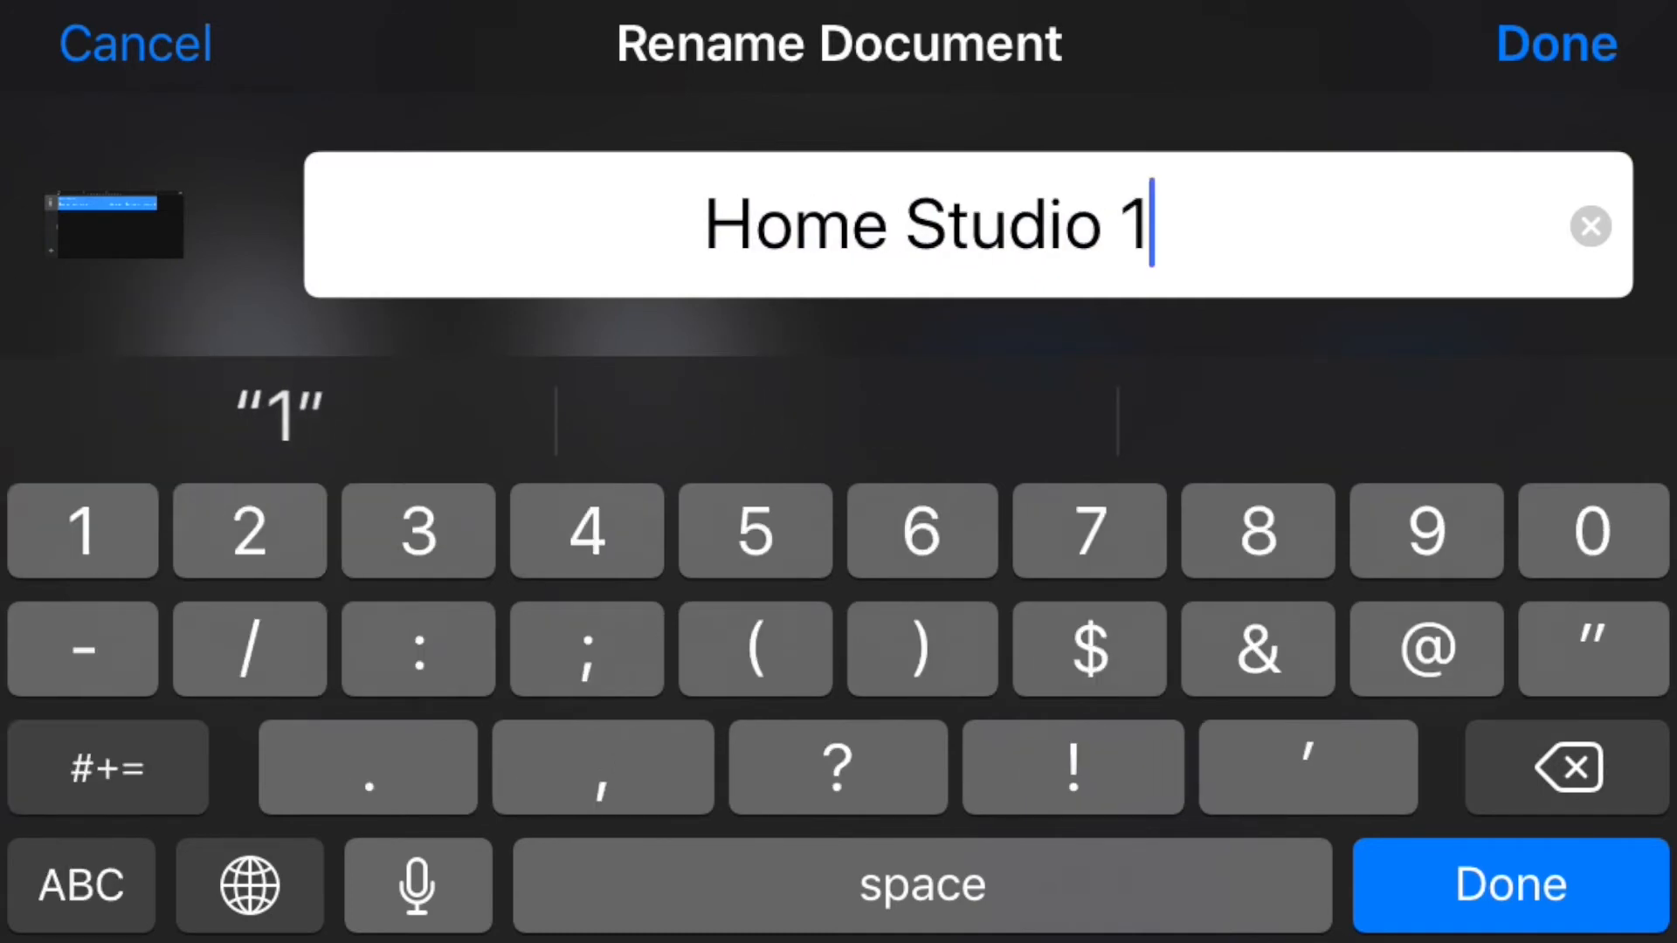
text(01)
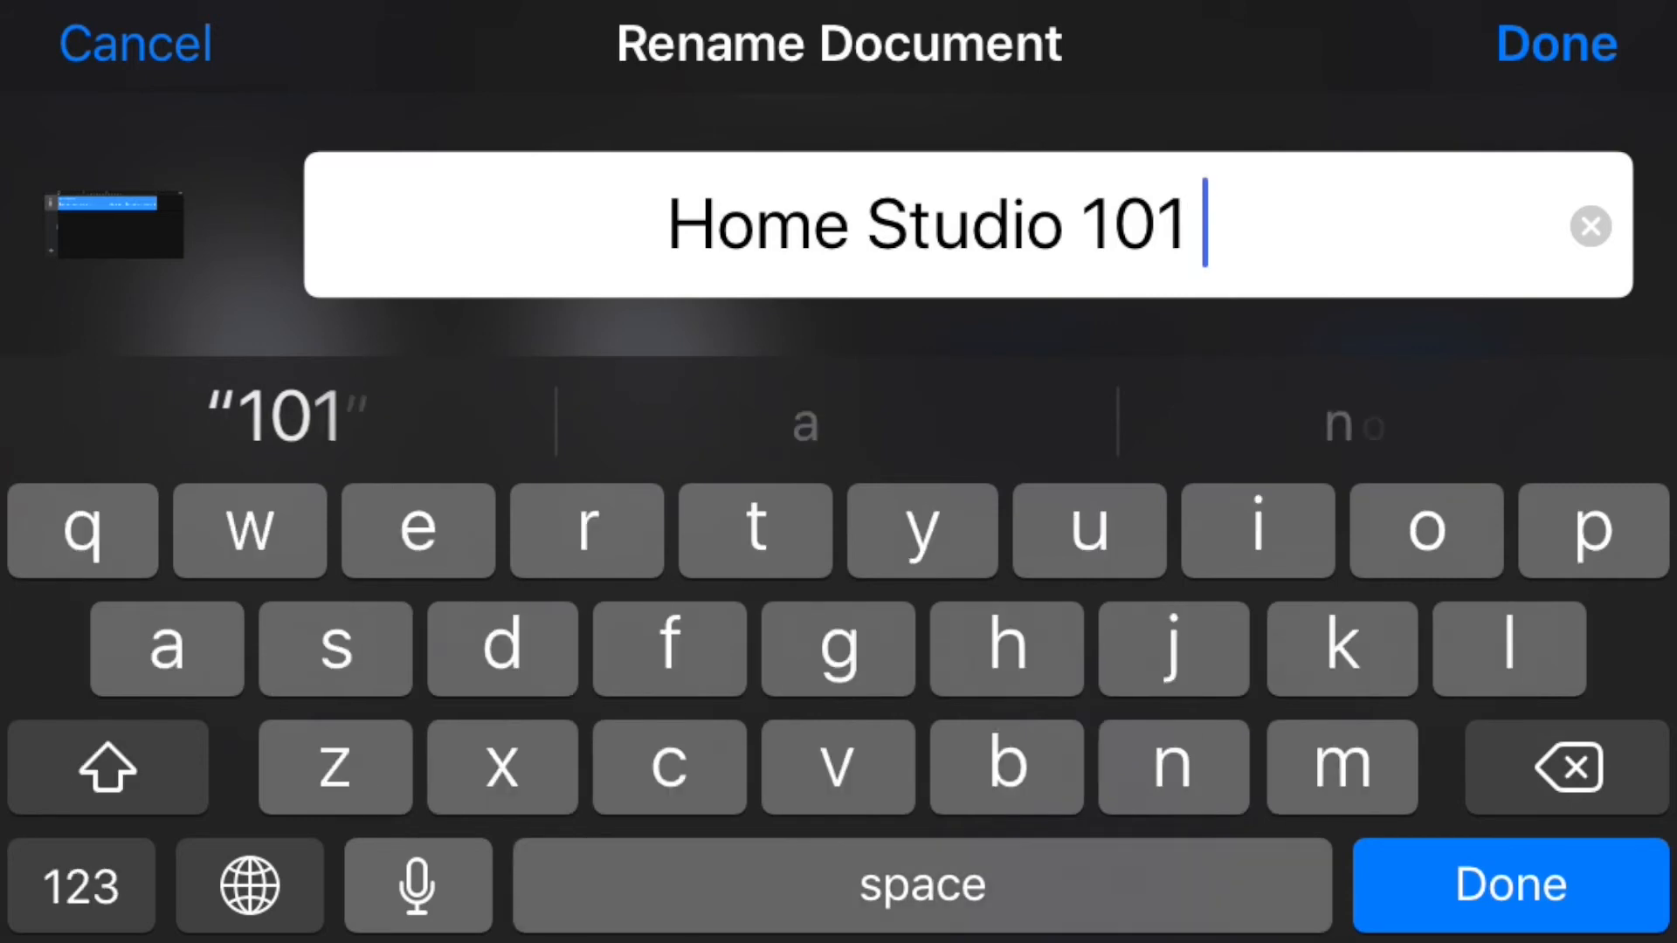
text(test)
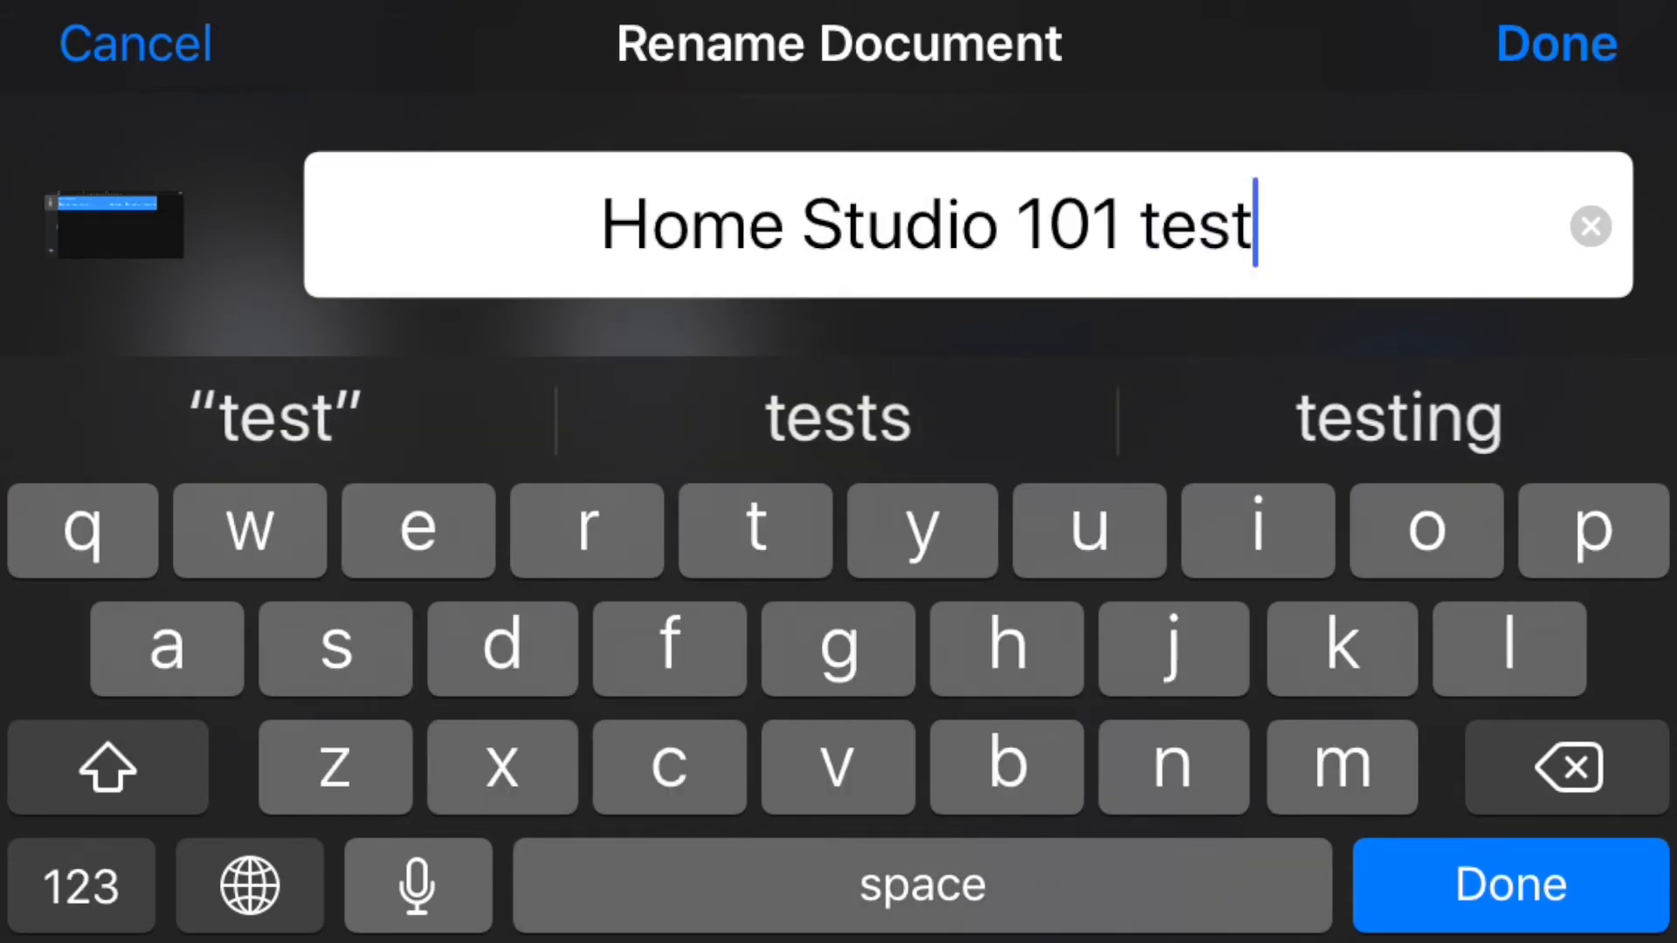
click(1554, 45)
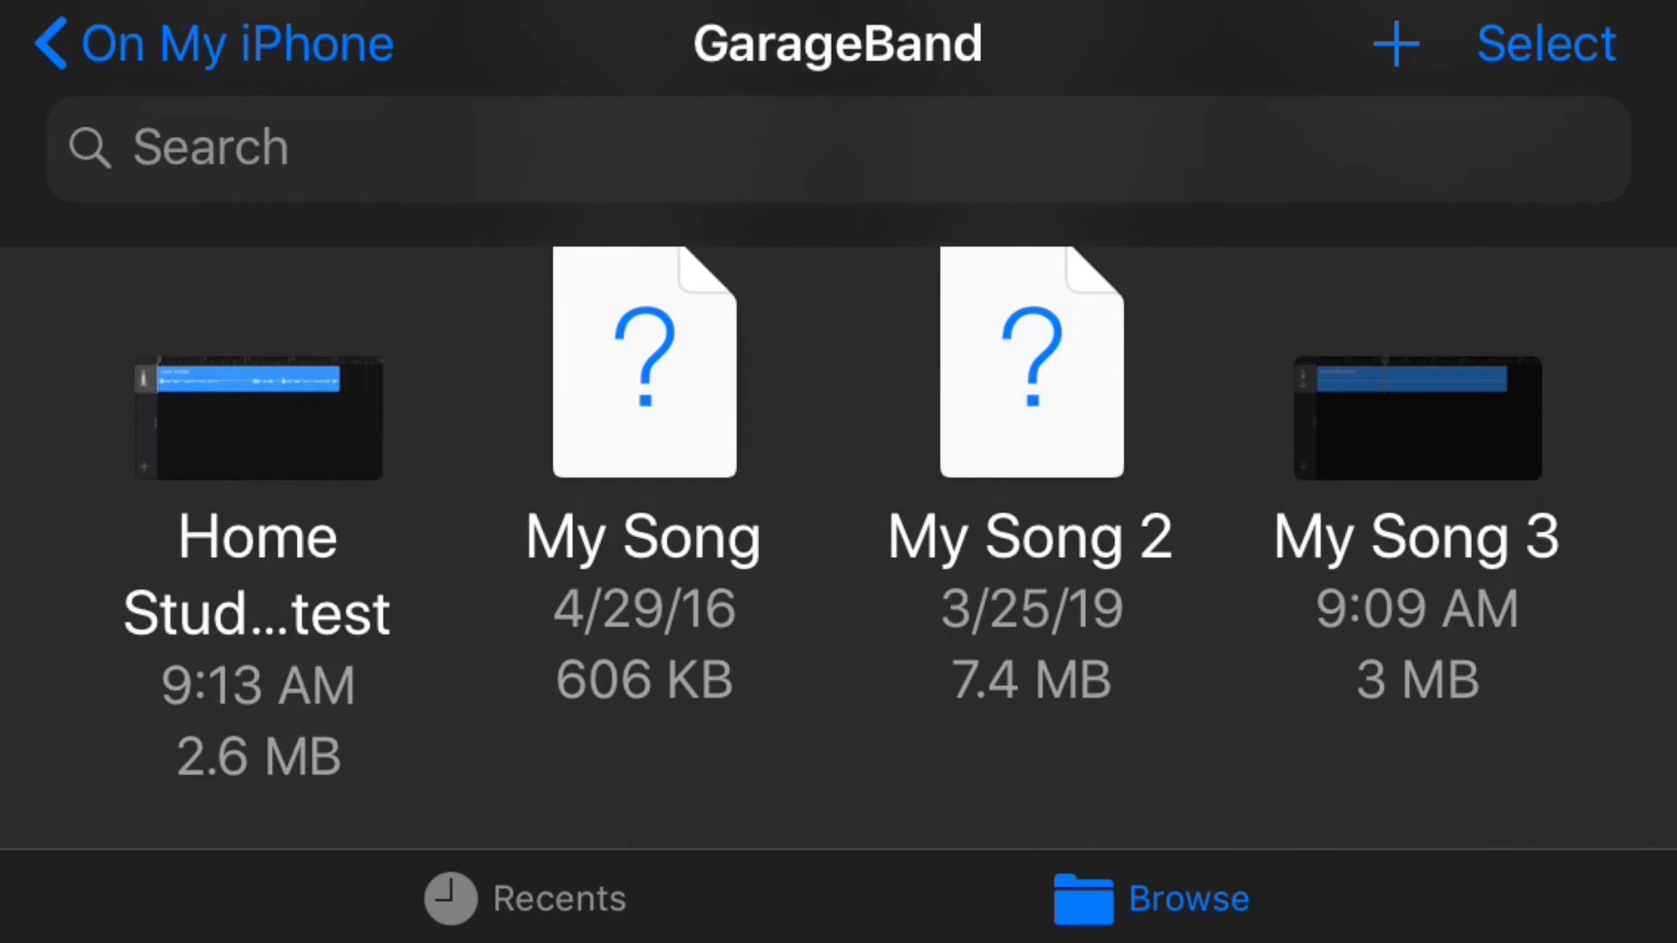
Step: Select 'Home Studio 101 test' and share it as a song to reveal destinations like Mail
click(1545, 43)
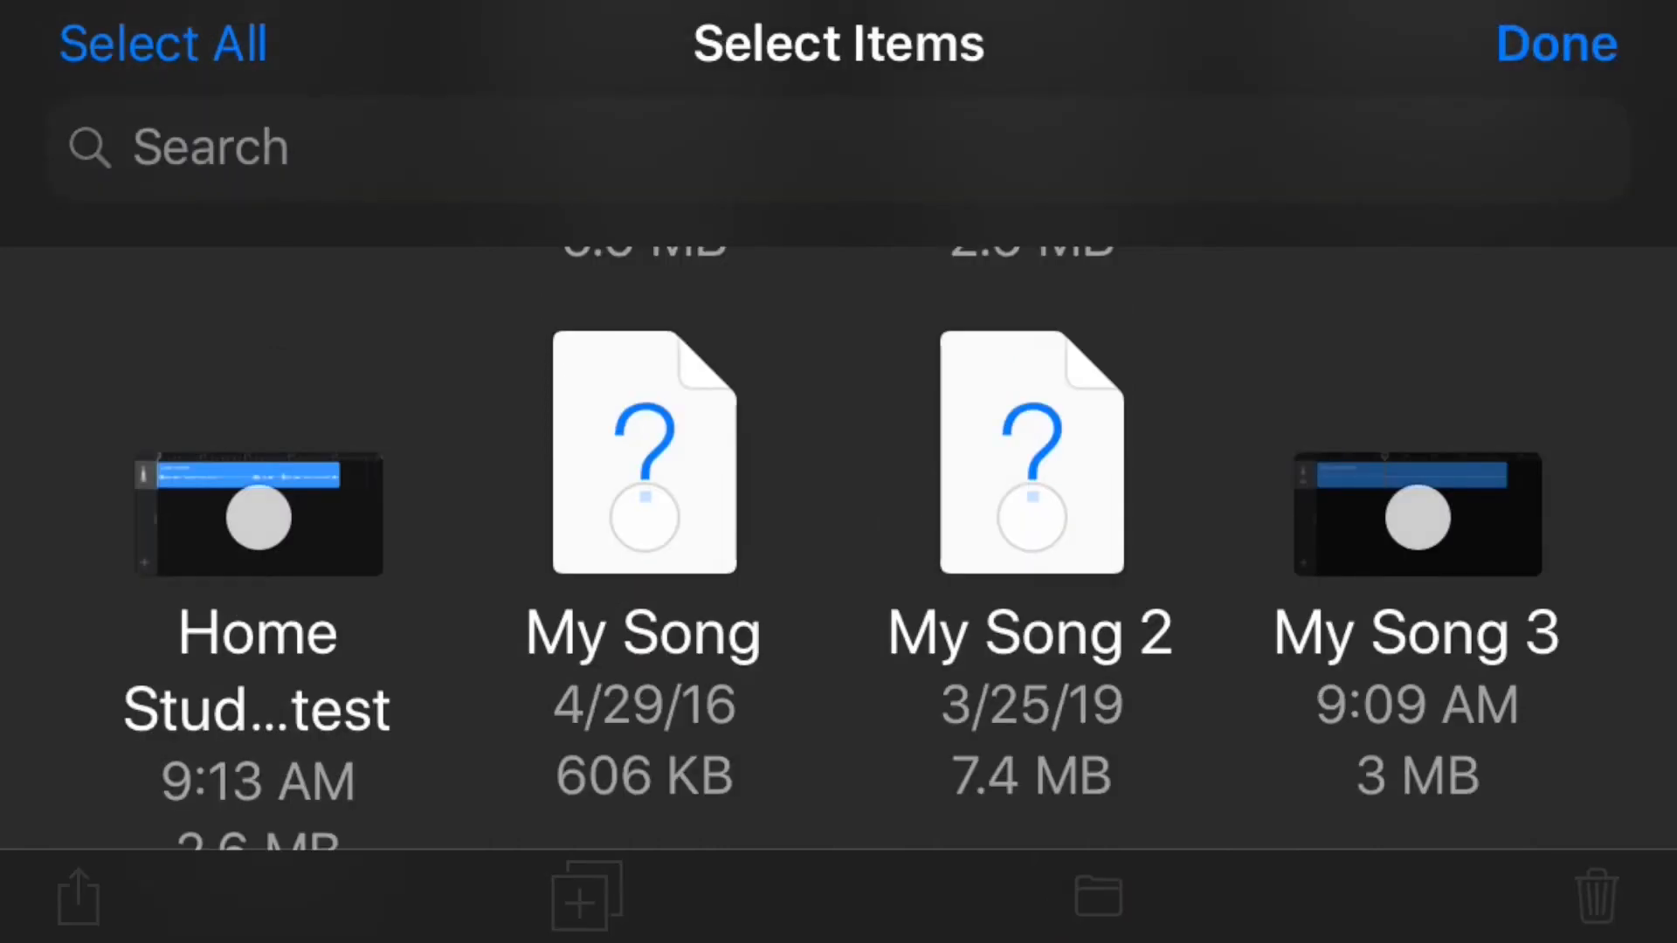
click(257, 513)
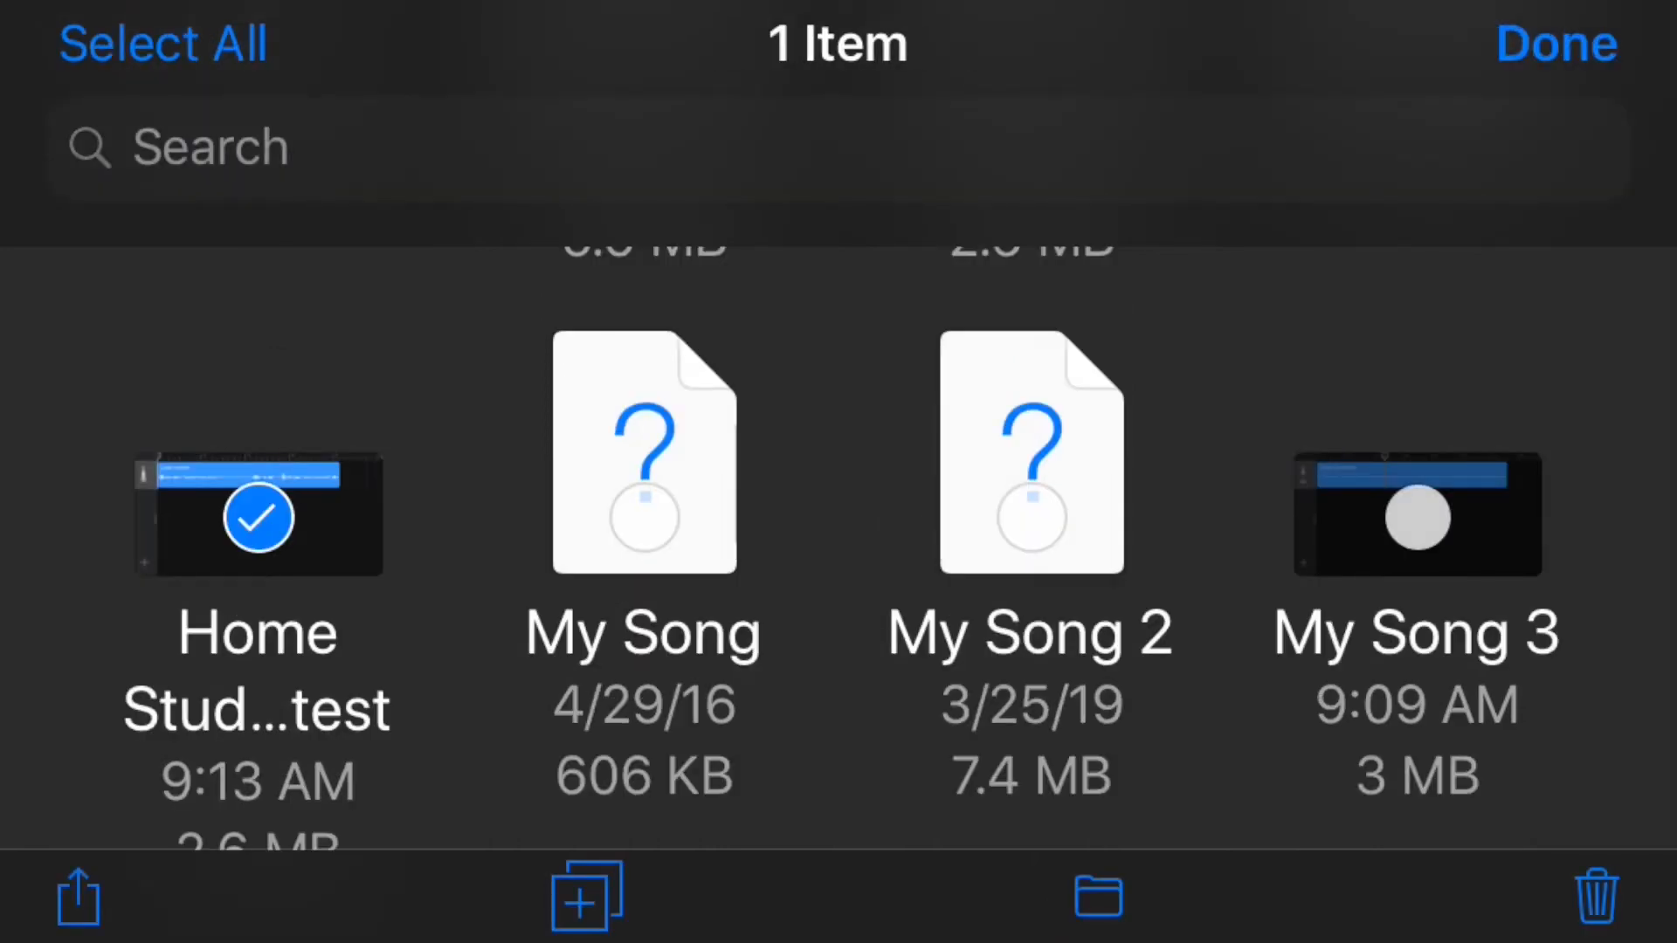
click(78, 897)
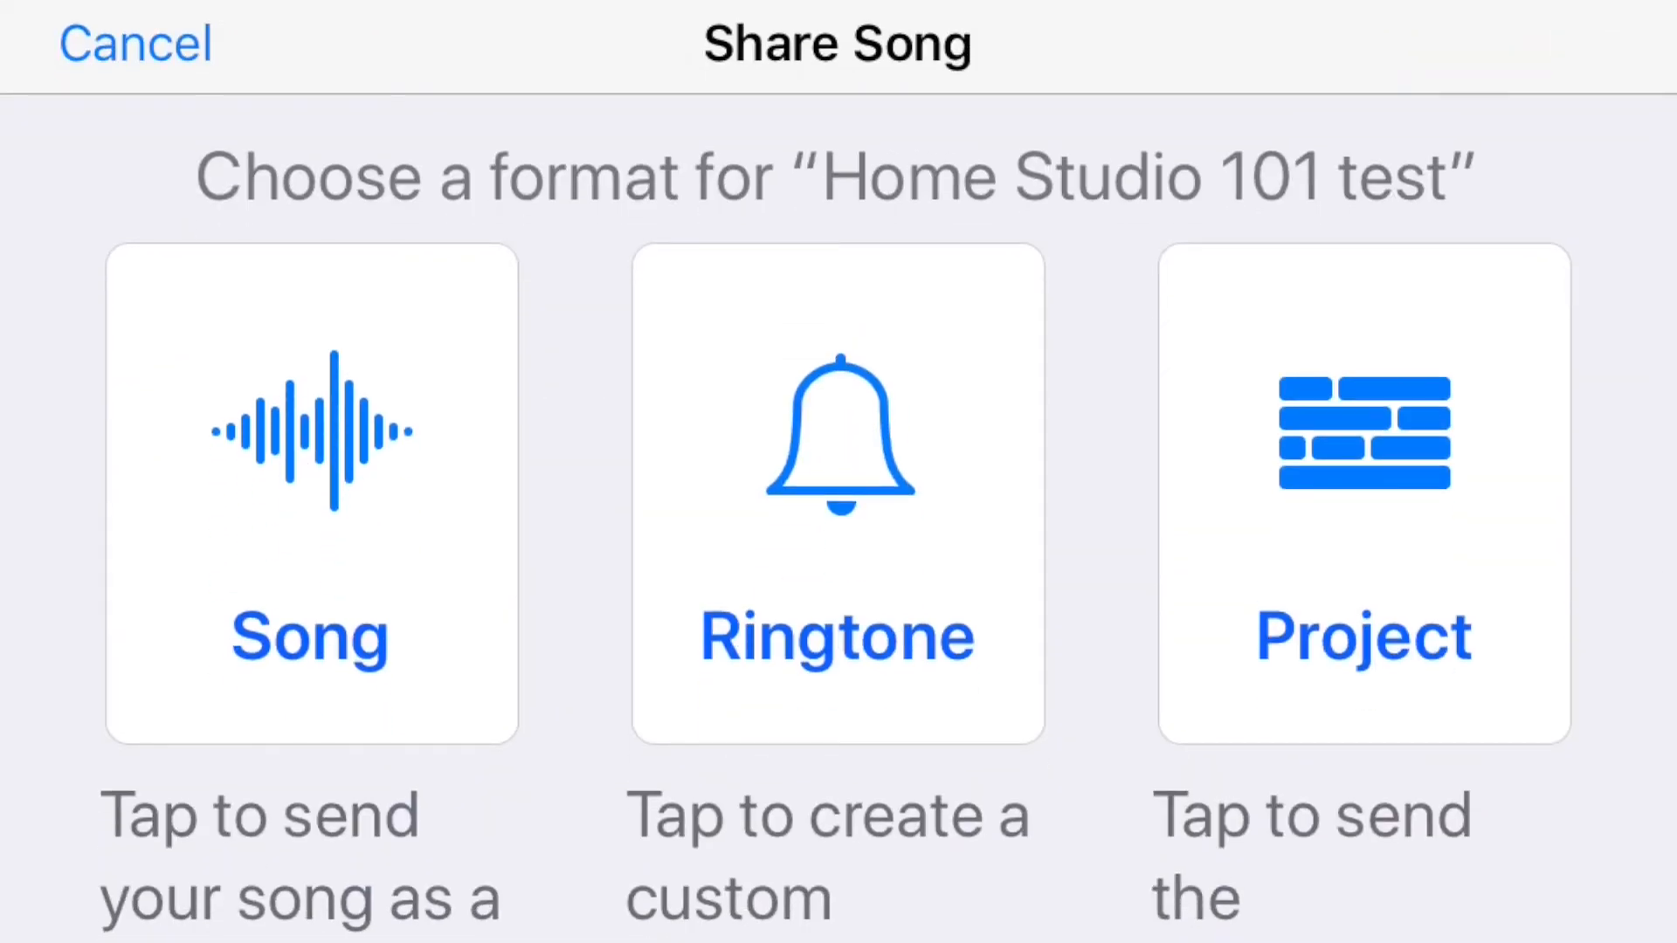
scroll(down, 3)
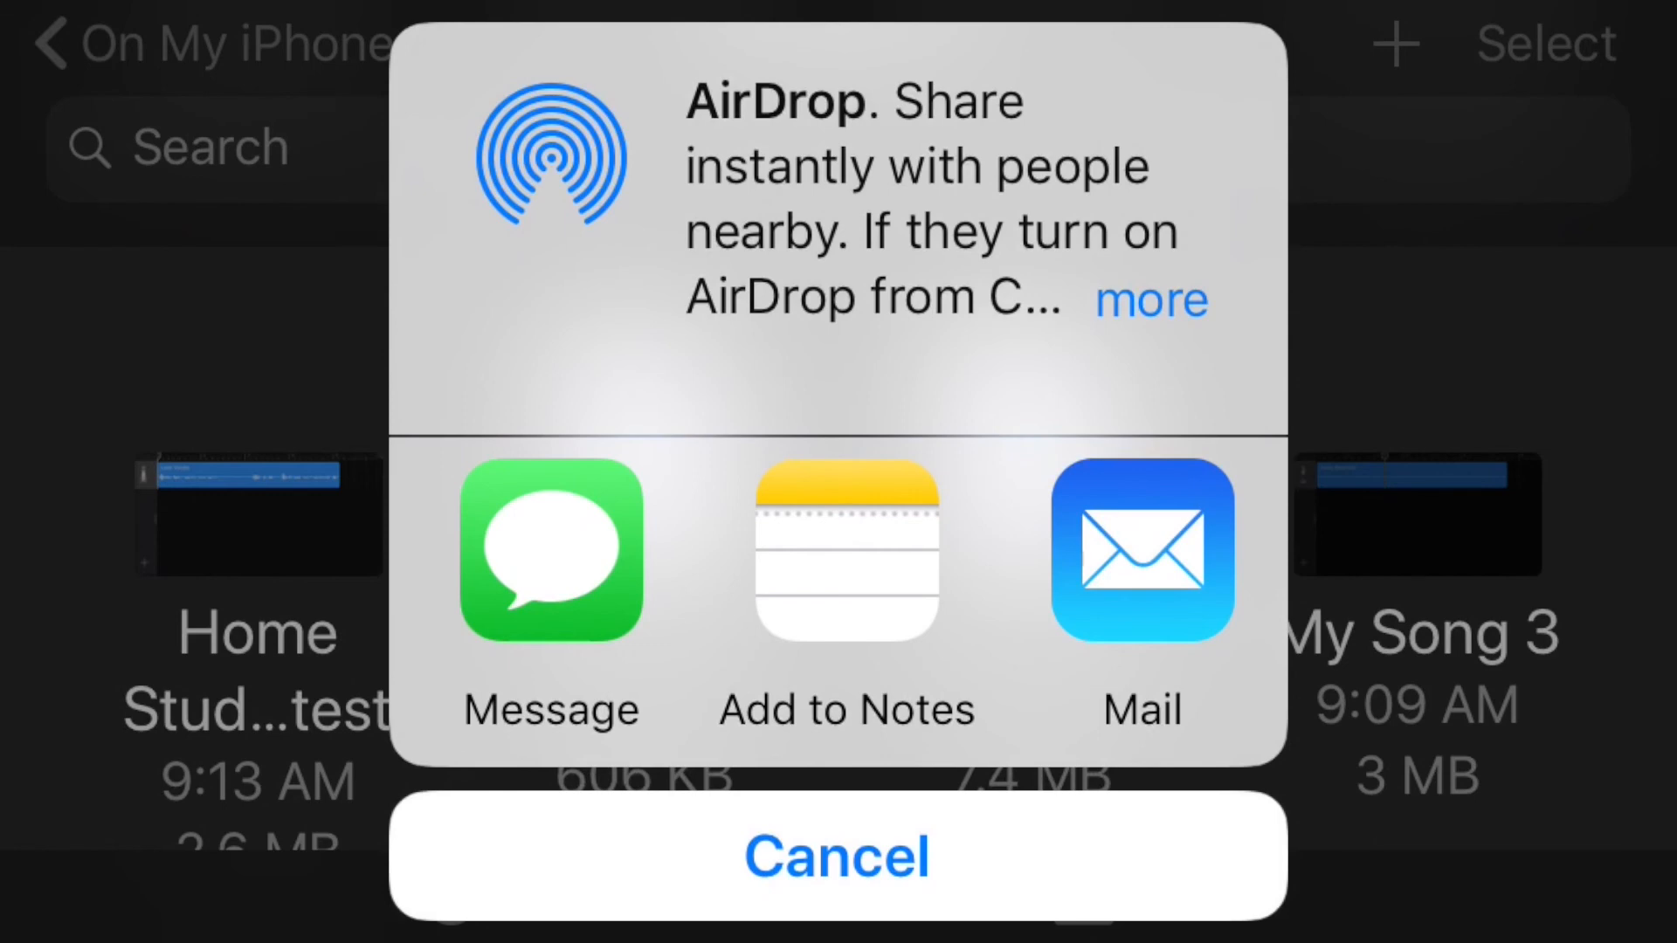
Step: Send the 'Home Studio 101 test' song via Message, opening a new message with it attached
click(1140, 548)
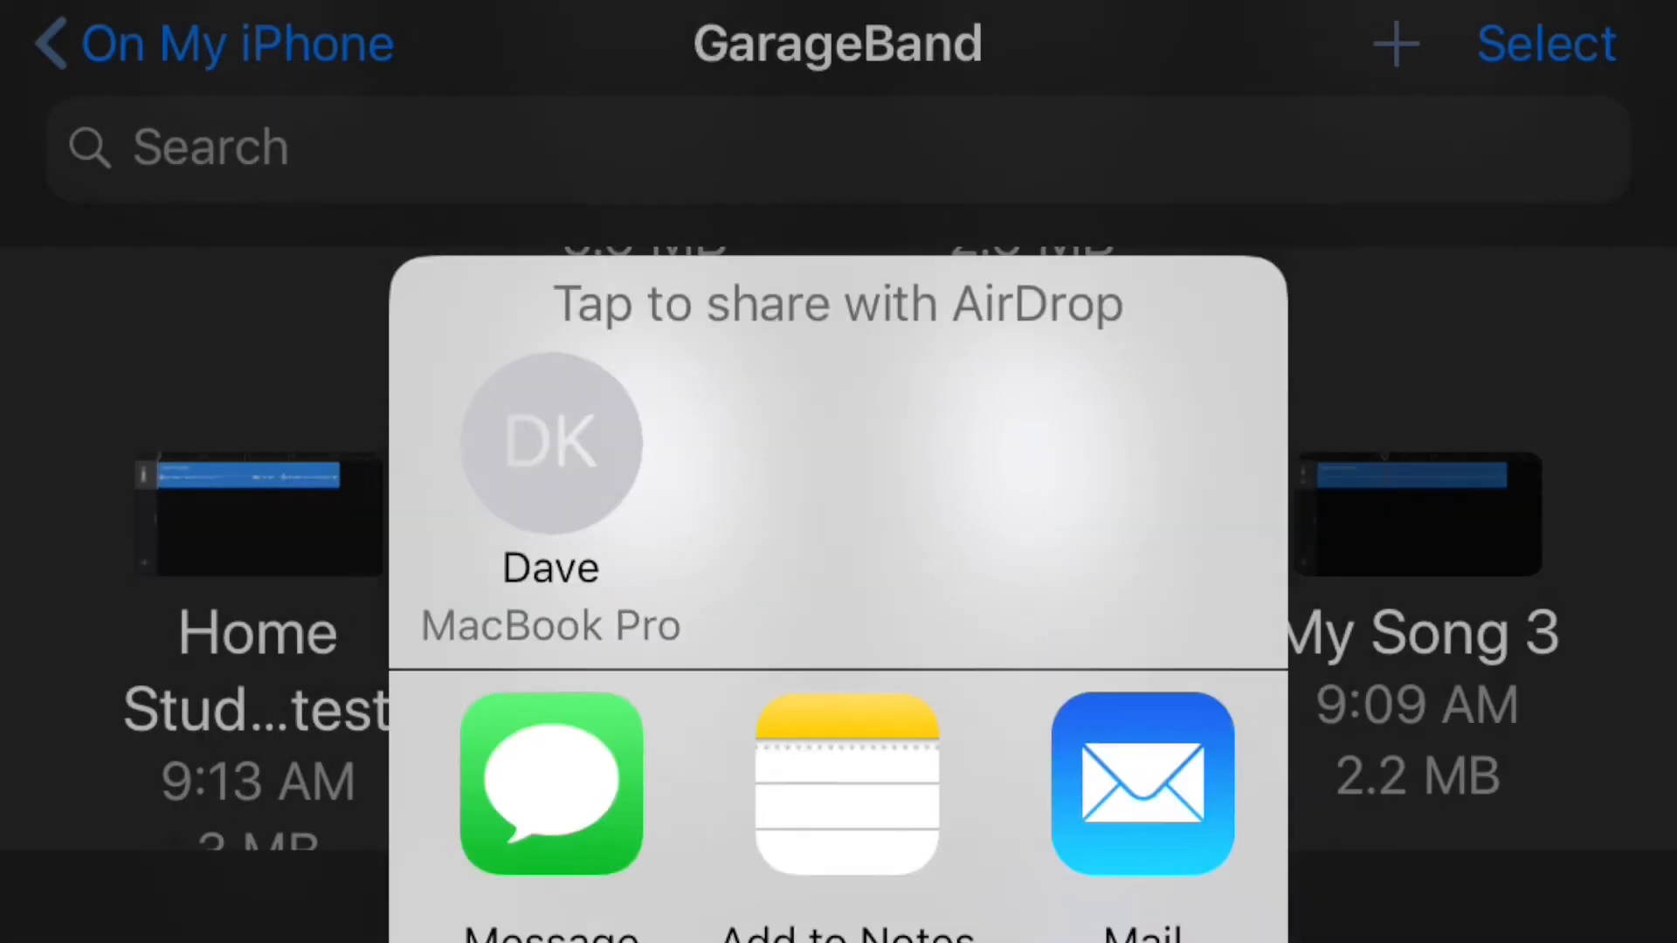
click(548, 785)
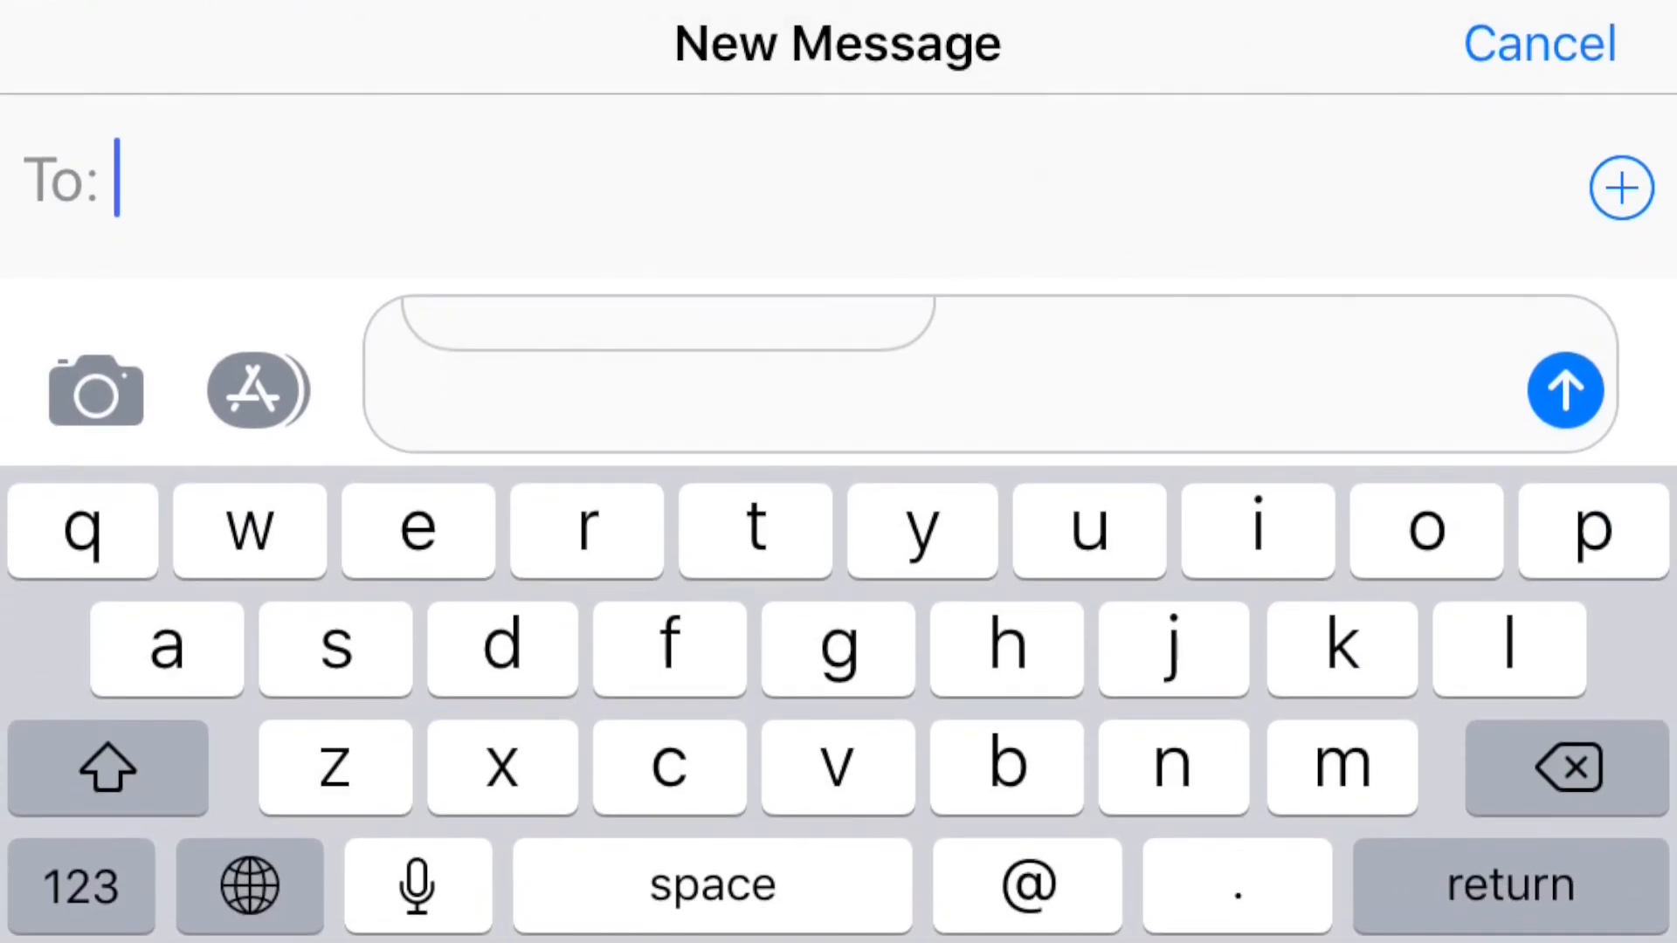